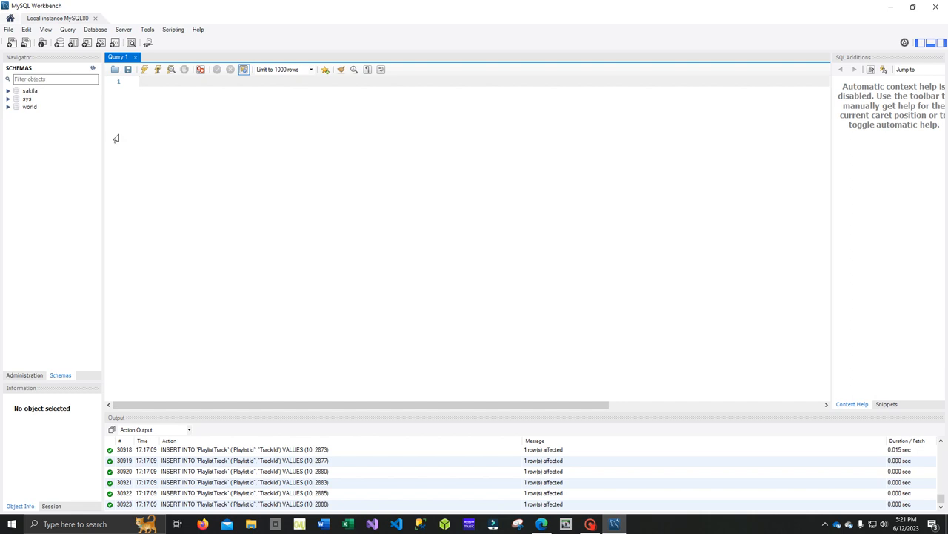
mouse_move(78, 126)
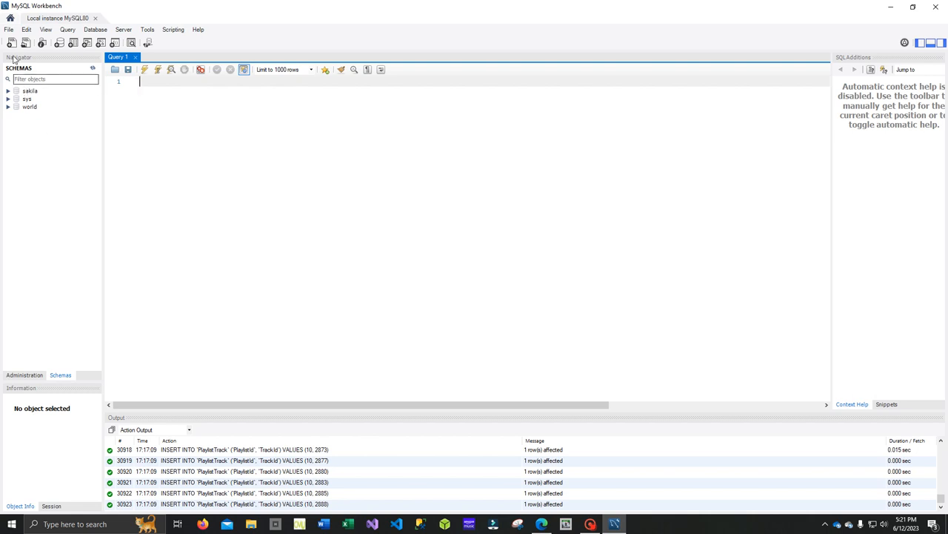
mouse_move(12, 42)
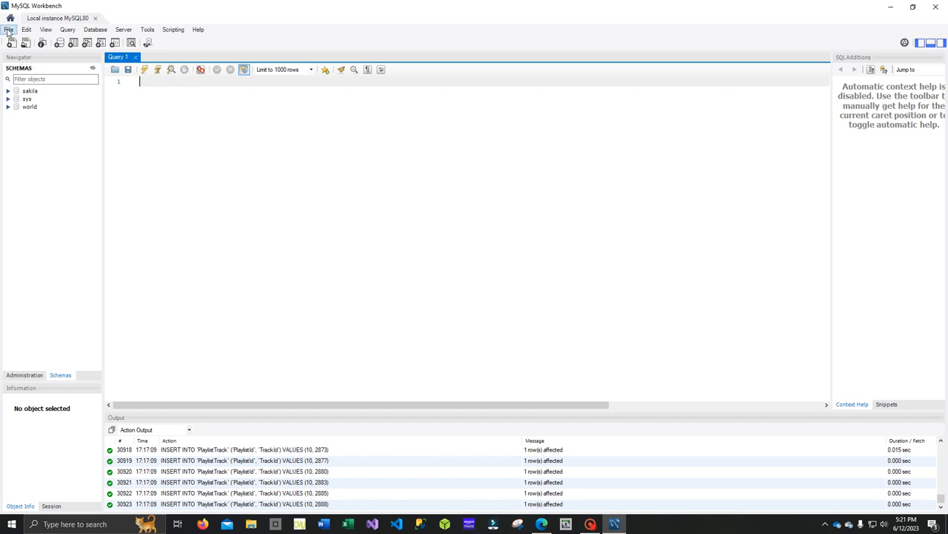
Step: Show the File menu commands above the empty Query 1 editor
click(9, 30)
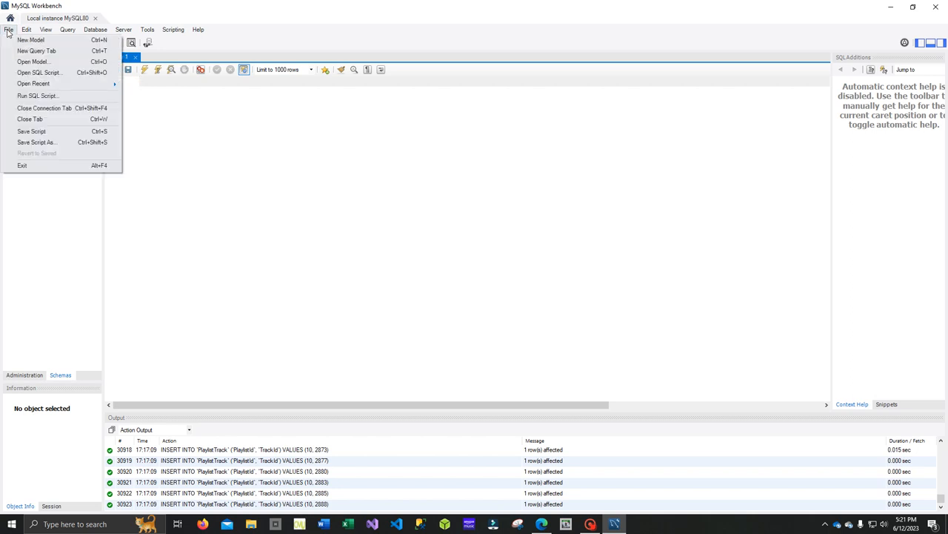
mouse_move(40, 71)
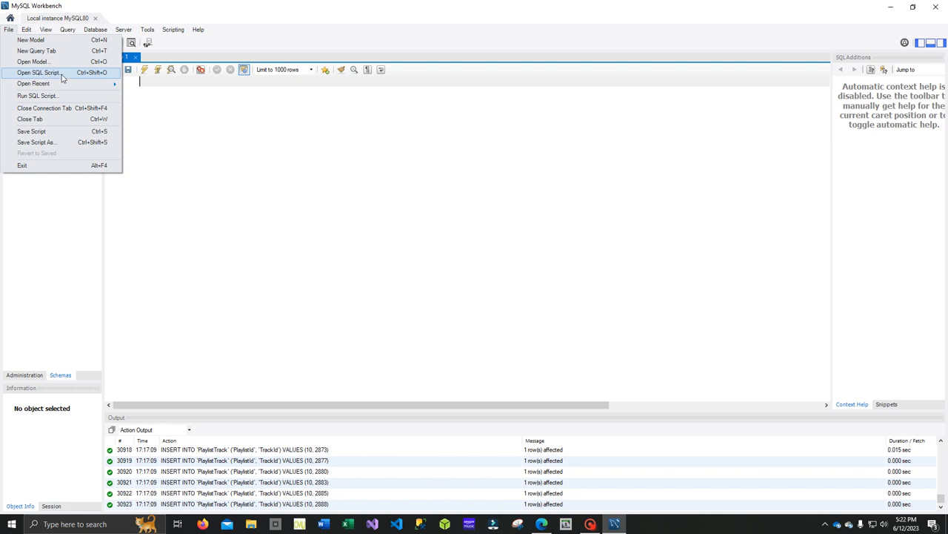
Step: Open the Chinook_MySql.sql script from the Desktop in a new editor tab
click(38, 72)
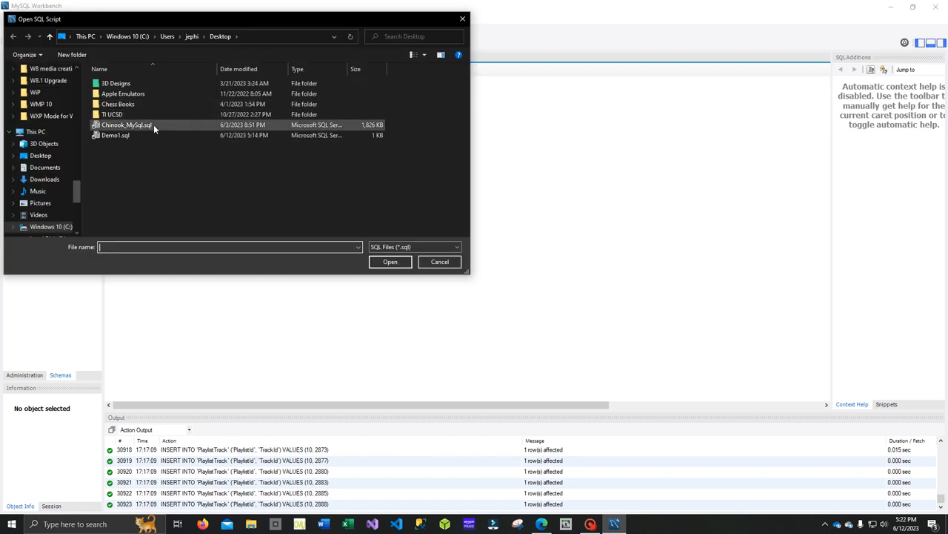
click(125, 125)
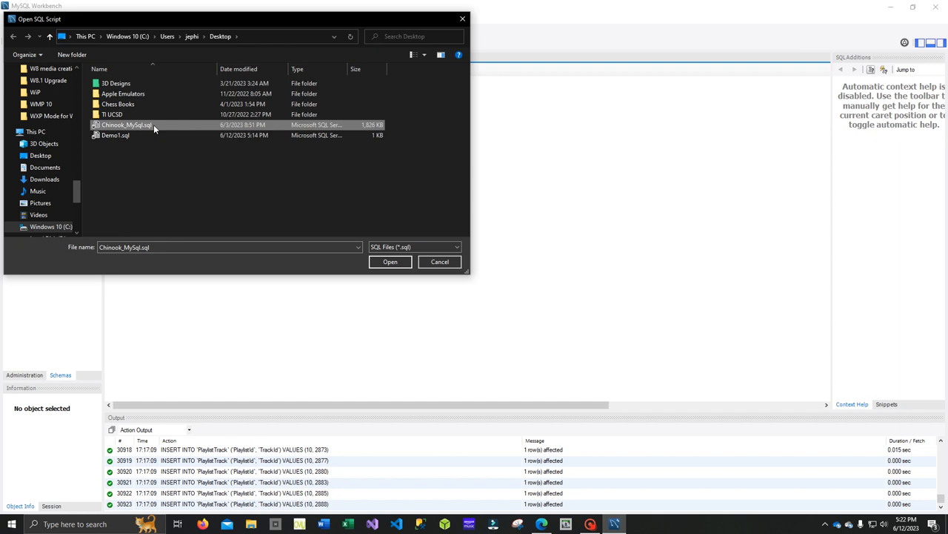
mouse_move(391, 261)
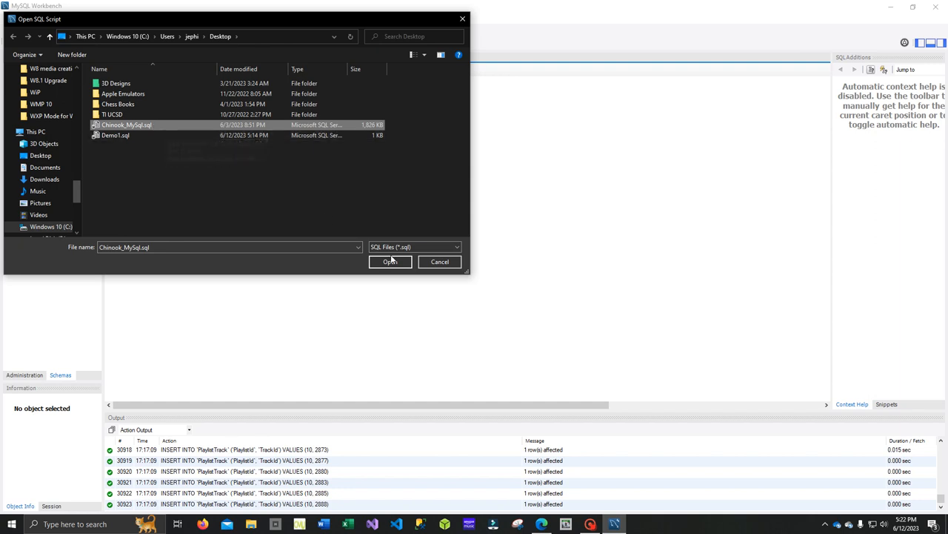
click(390, 262)
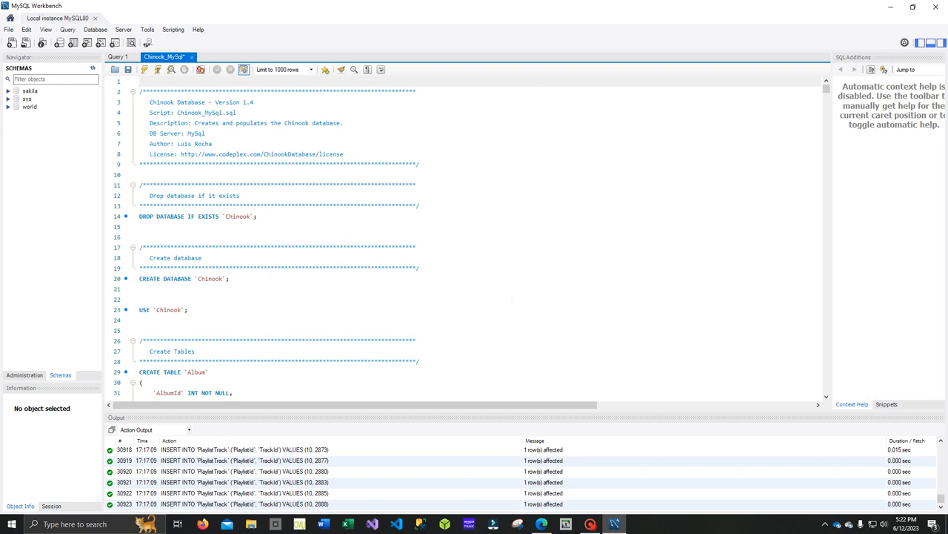
scroll(up, 3)
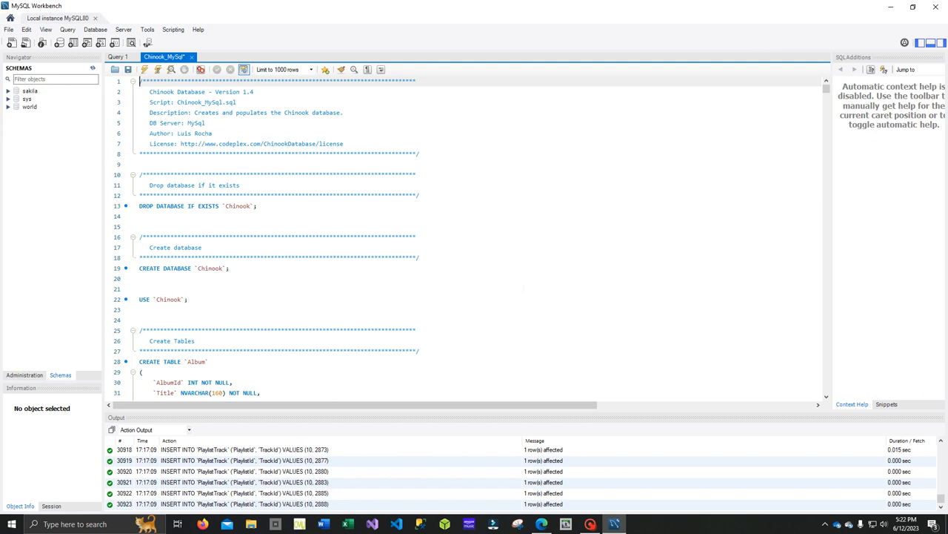
scroll(down, 3)
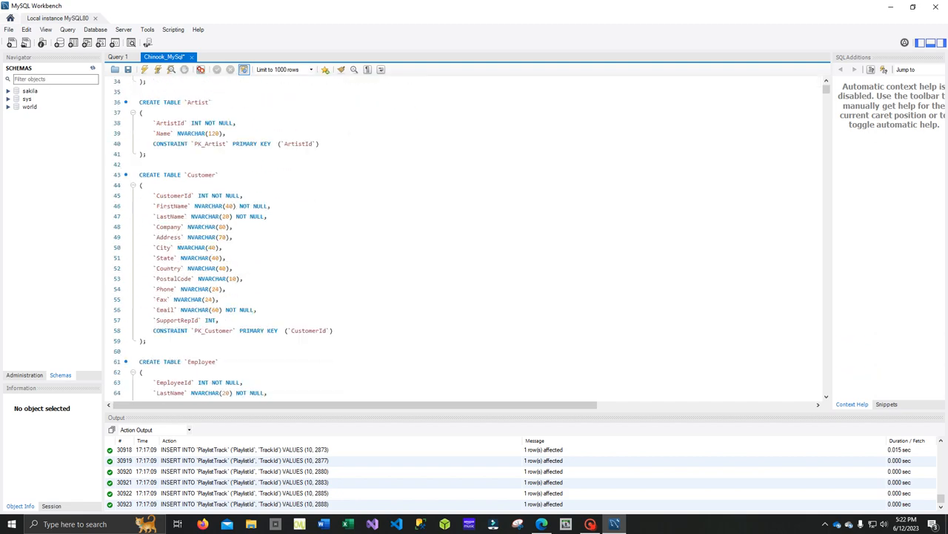
scroll(down, 3)
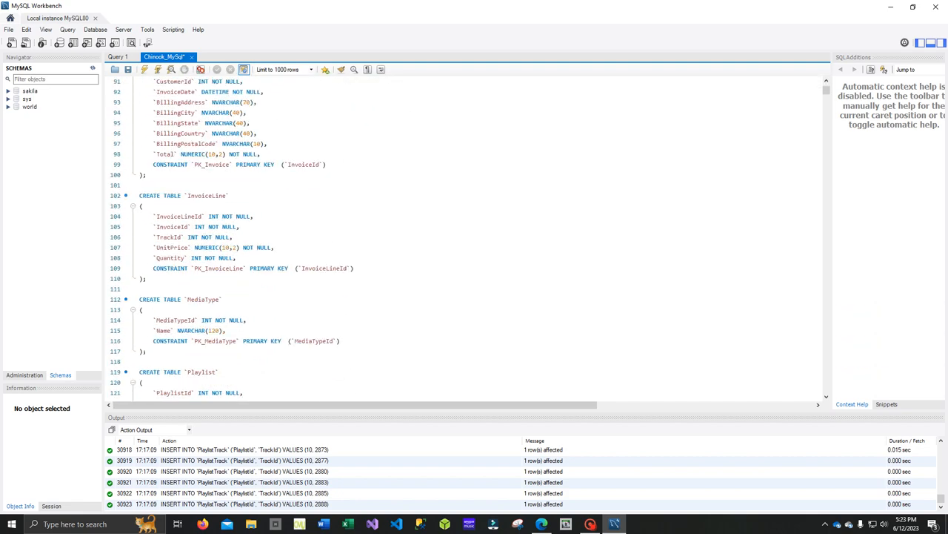
scroll(down, 3)
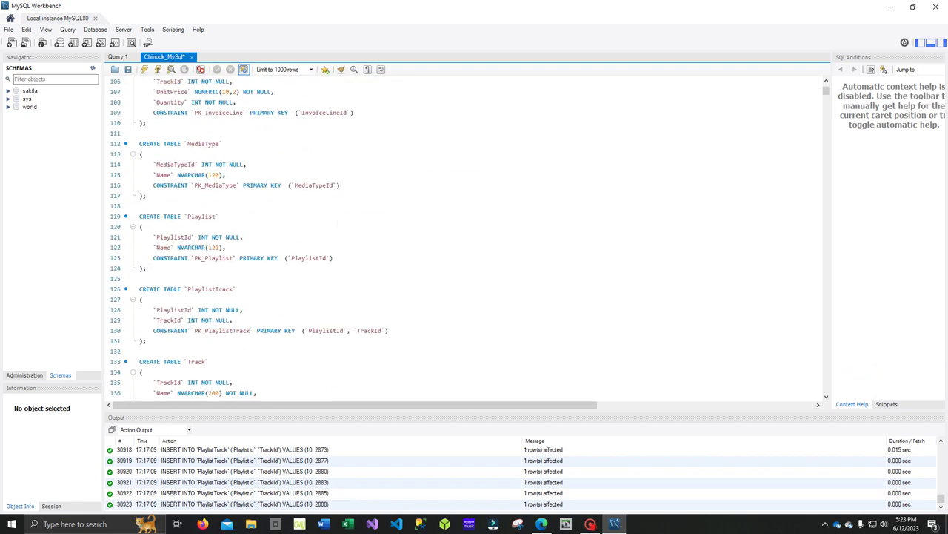
scroll(up, 3)
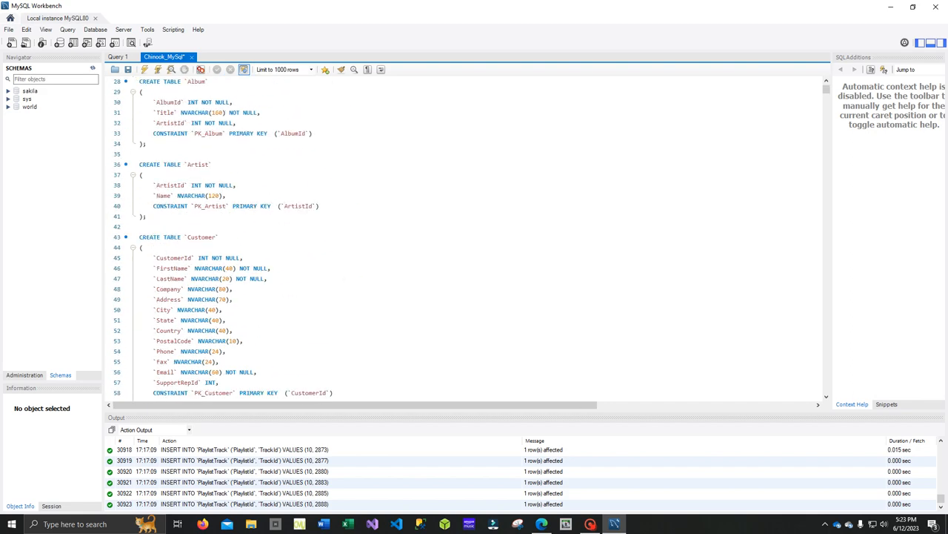
scroll(up, 3)
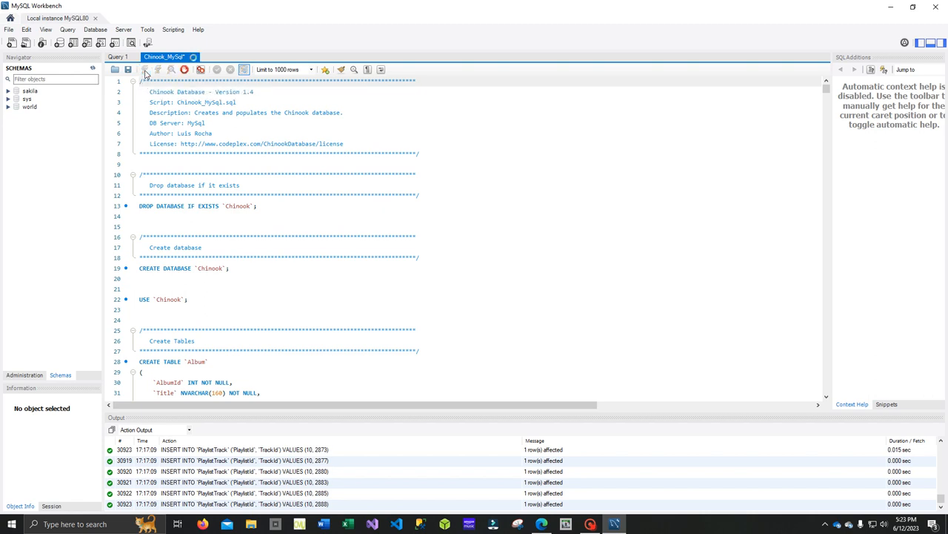
Step: Execute the entire Chinook script, ending with about 46,565 successful row inserts
click(173, 69)
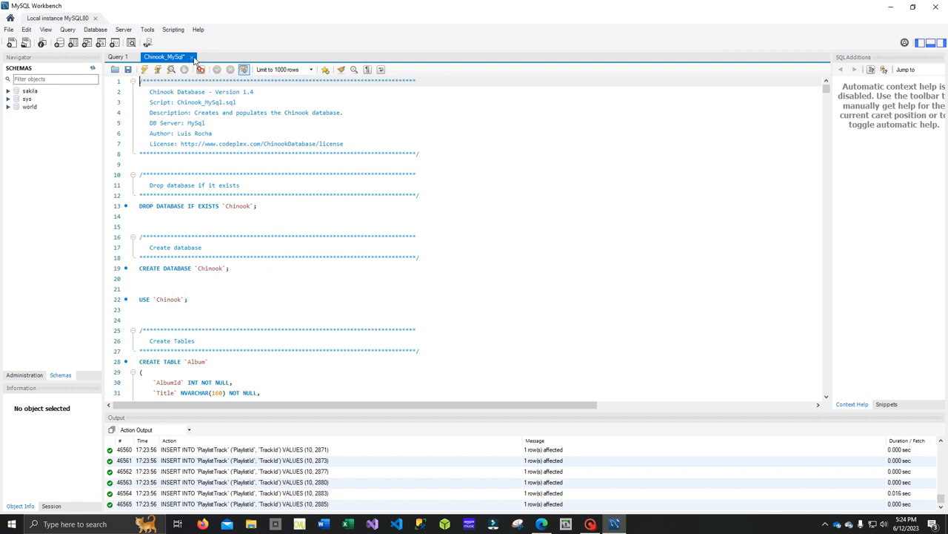
mouse_move(43, 104)
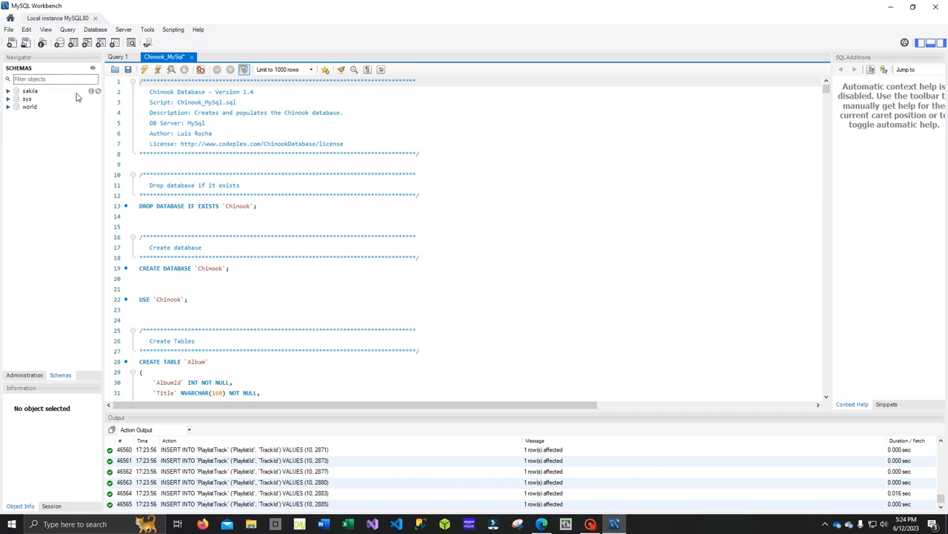
mouse_move(52, 78)
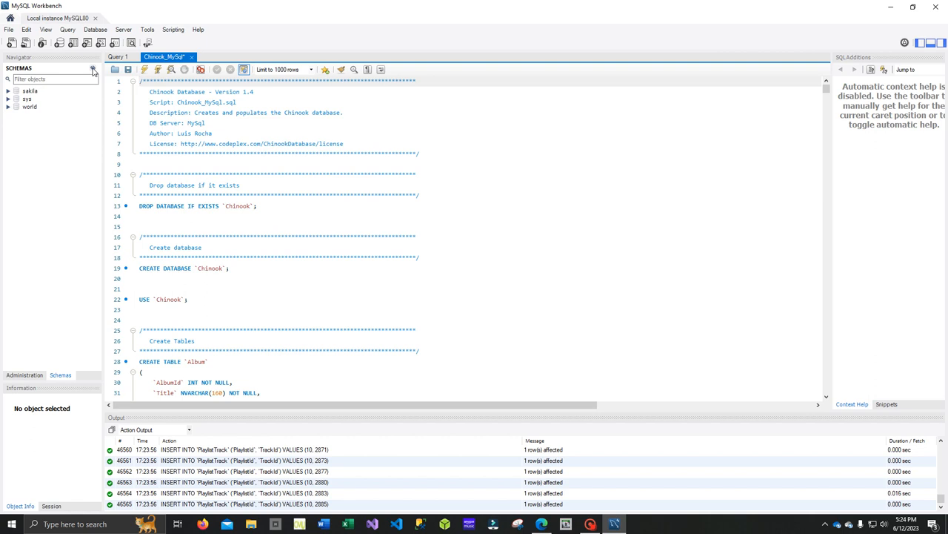
Step: Refresh the Navigator schema list so the new chinook schema appears
click(33, 91)
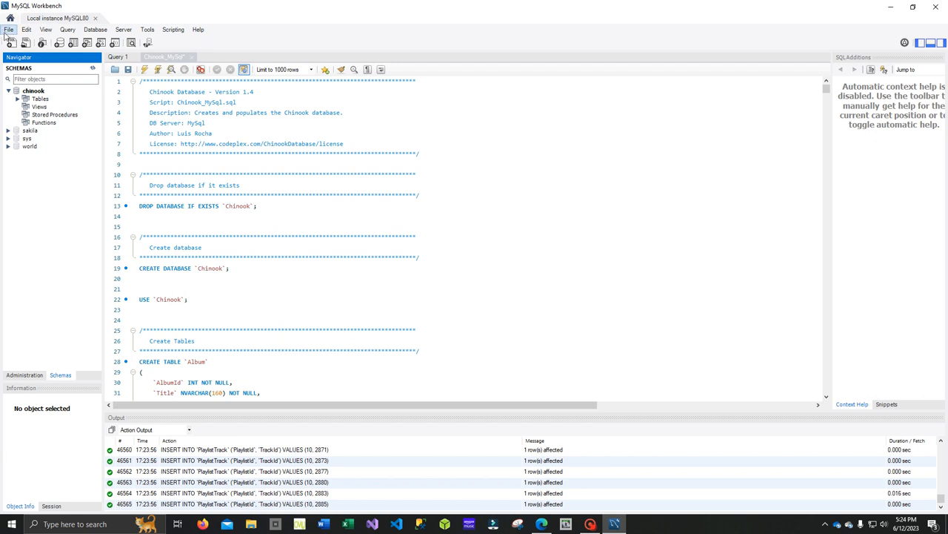
mouse_move(11, 42)
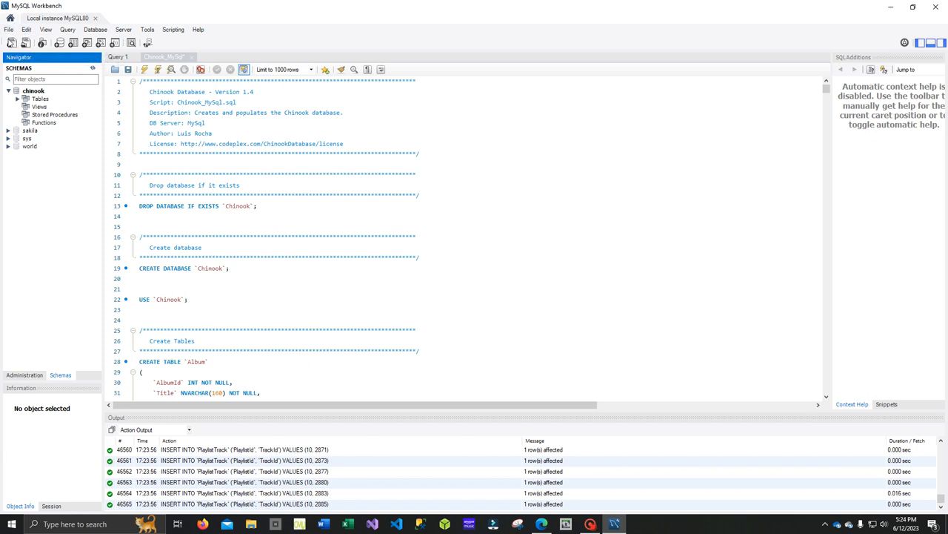
Step: In a new query tab, enter 'select * from customer'
click(11, 42)
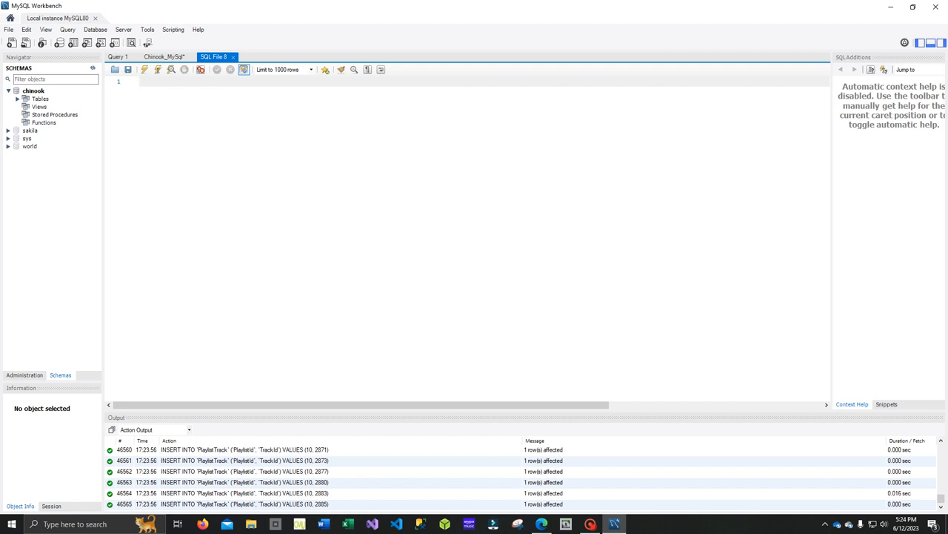
mouse_move(118, 59)
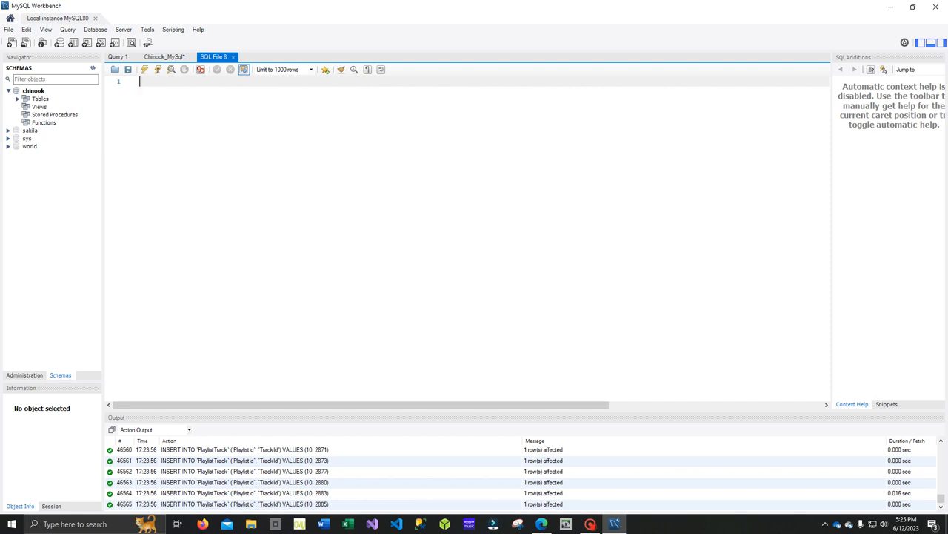
text(select)
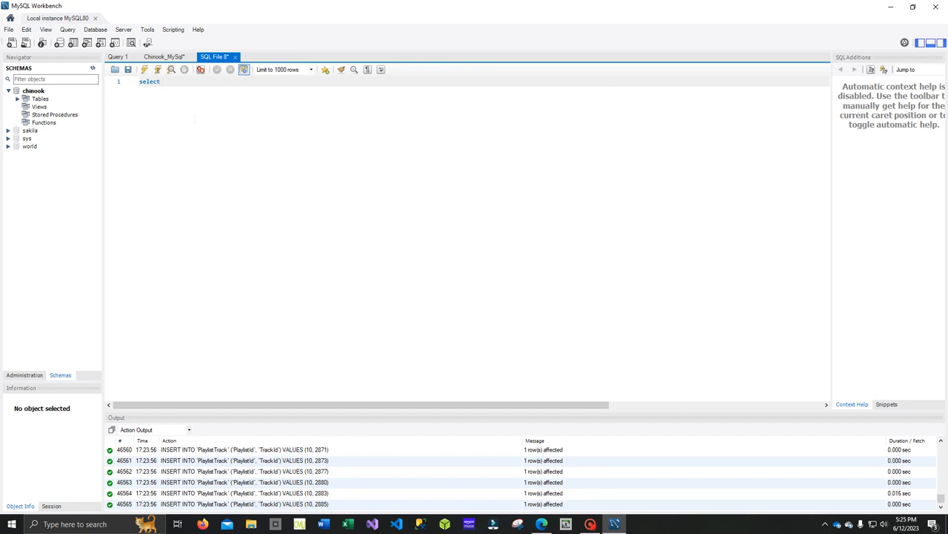
text(*)
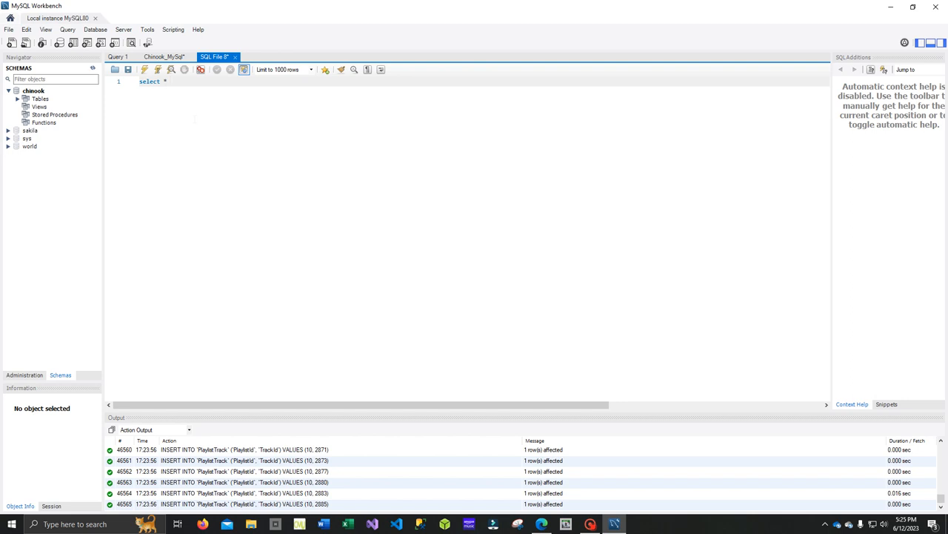
text(from)
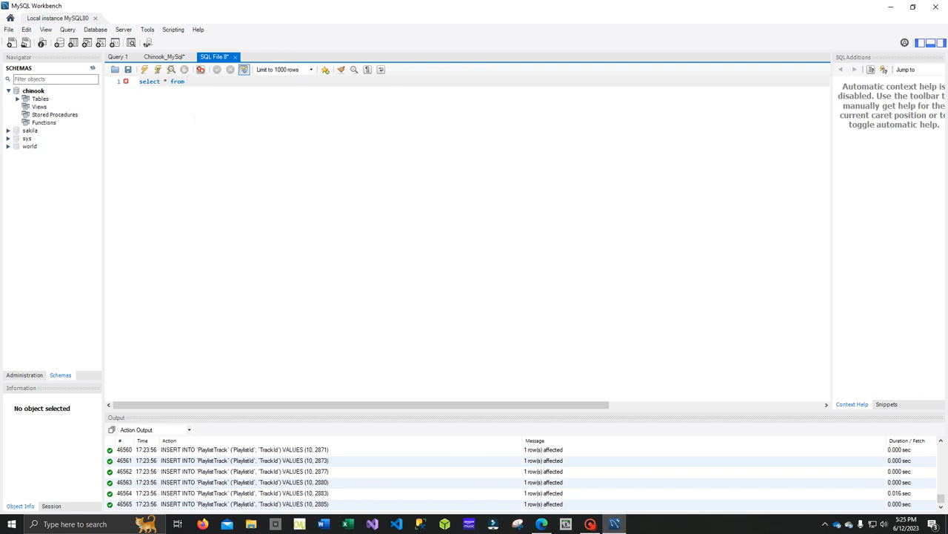
text(cu)
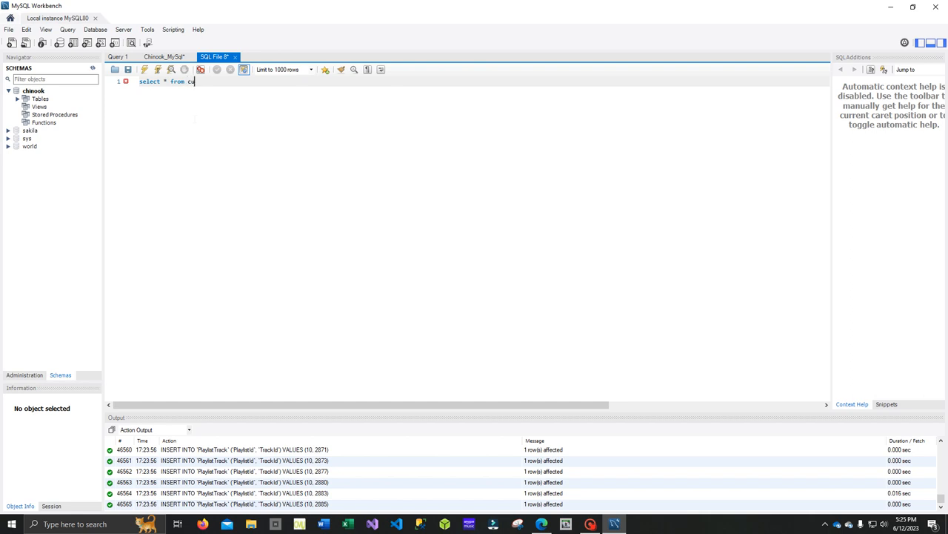
text(stomer)
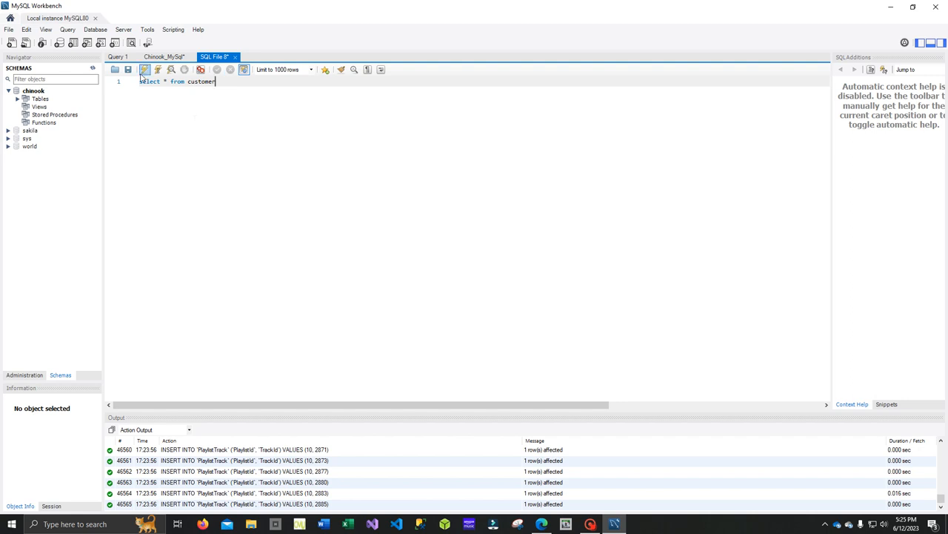
mouse_move(144, 70)
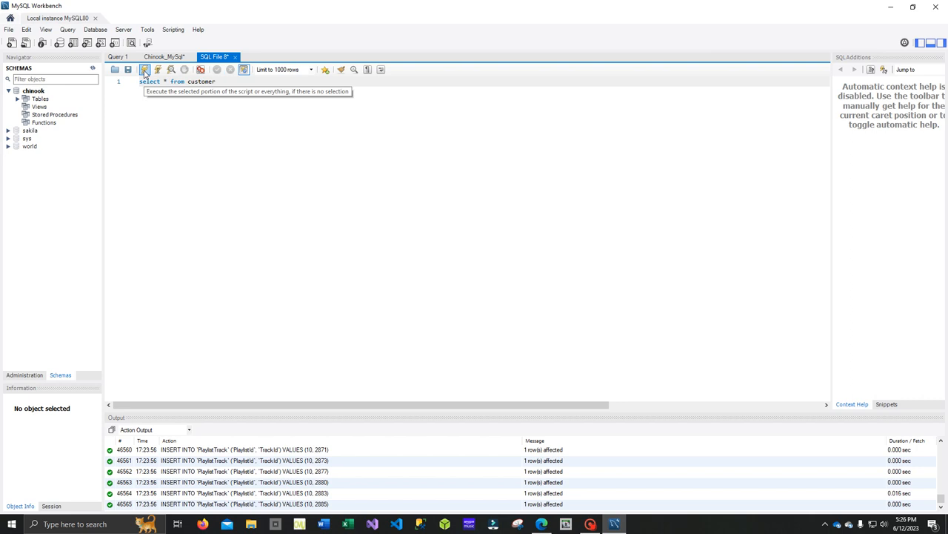
Step: Run the customer query and browse the roughly 59 customer rows in the Result Grid
click(145, 69)
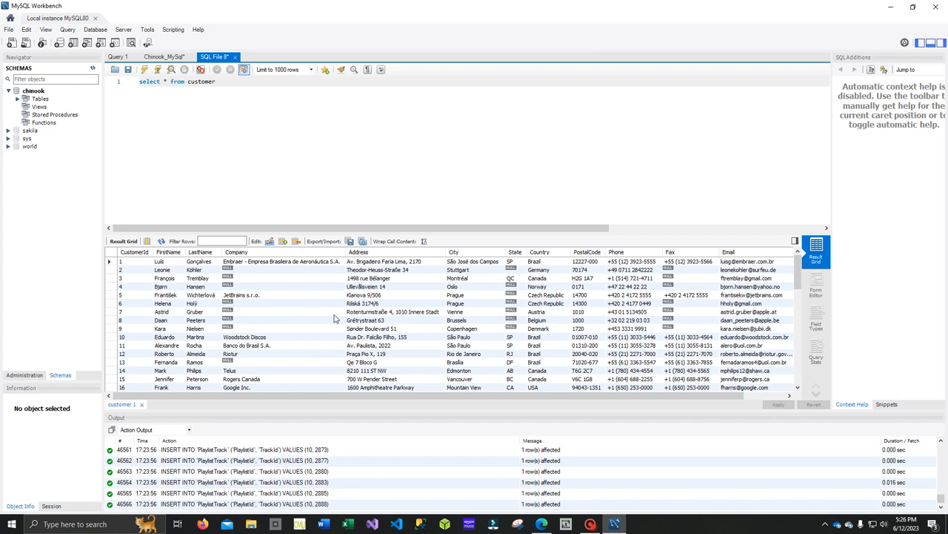
mouse_move(406, 320)
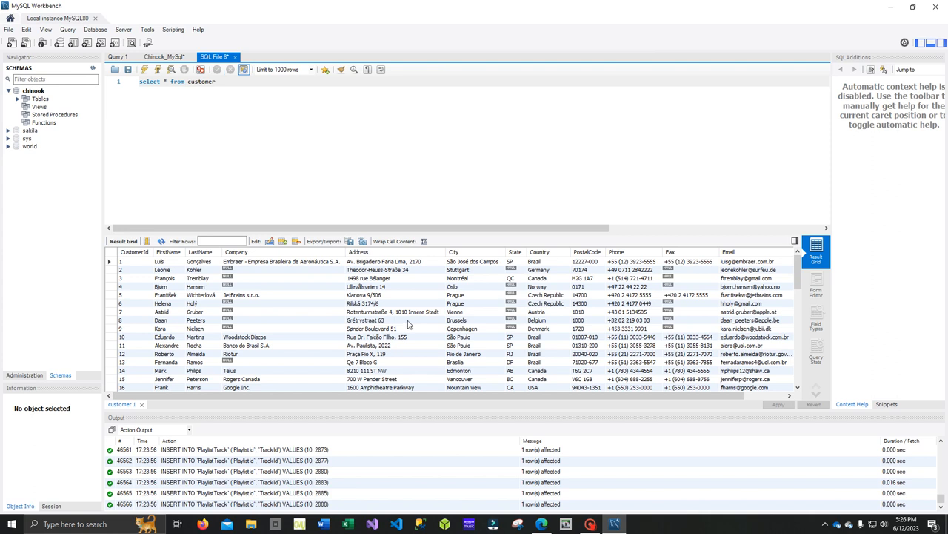
mouse_move(408, 325)
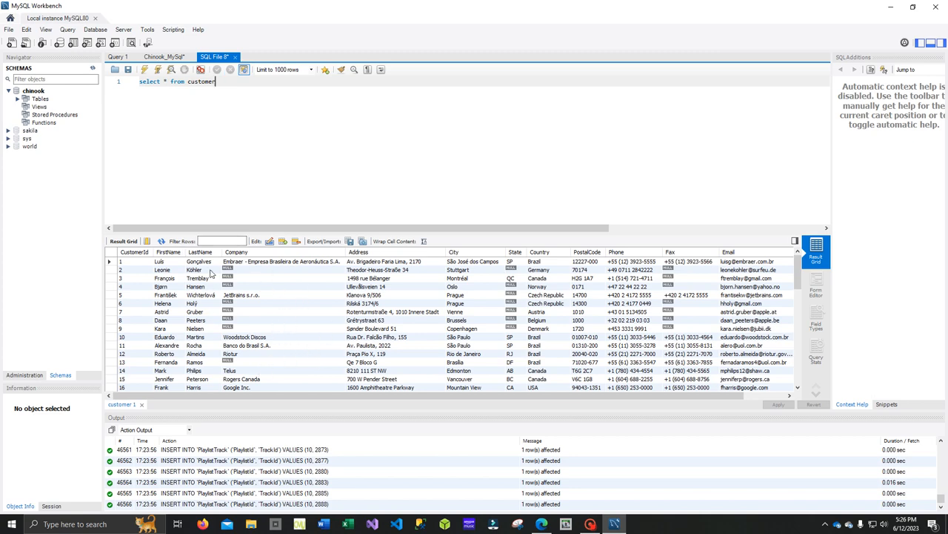
scroll(down, 3)
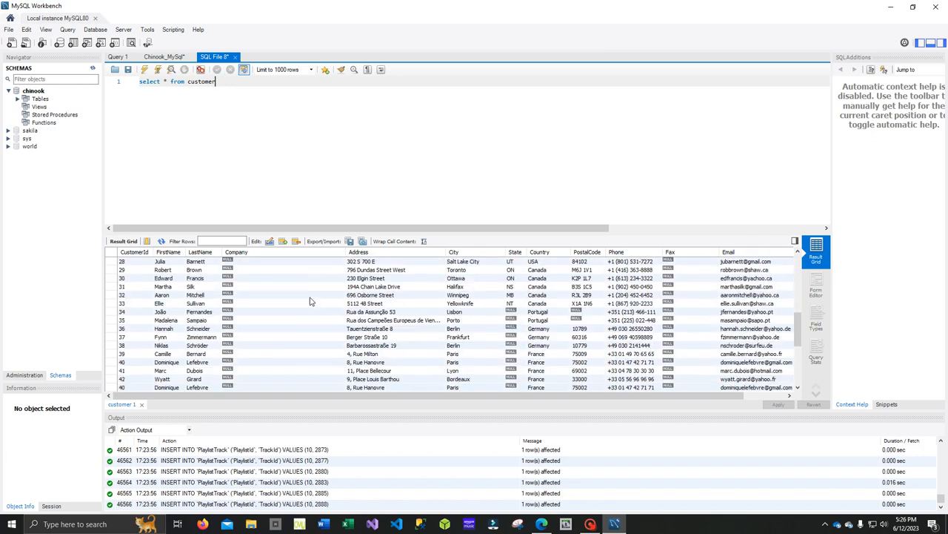
scroll(down, 3)
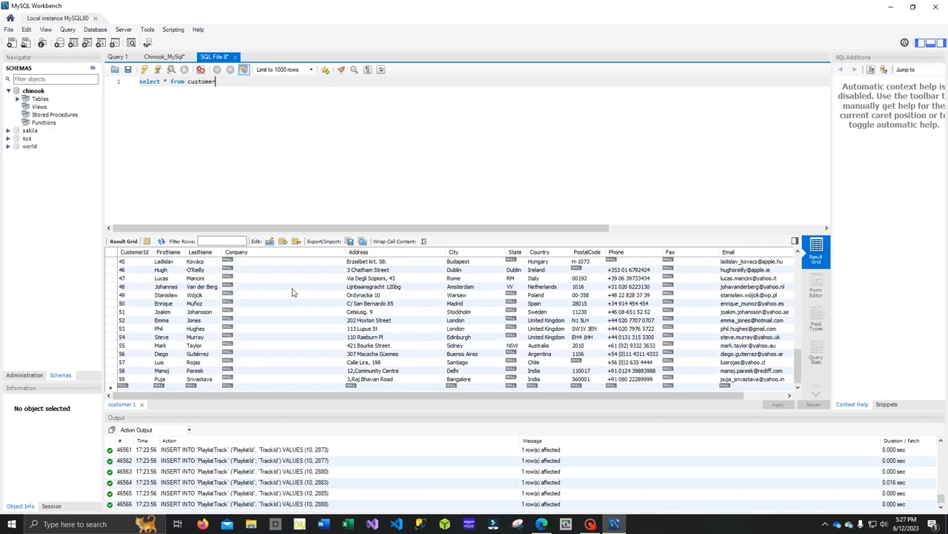
scroll(up, 3)
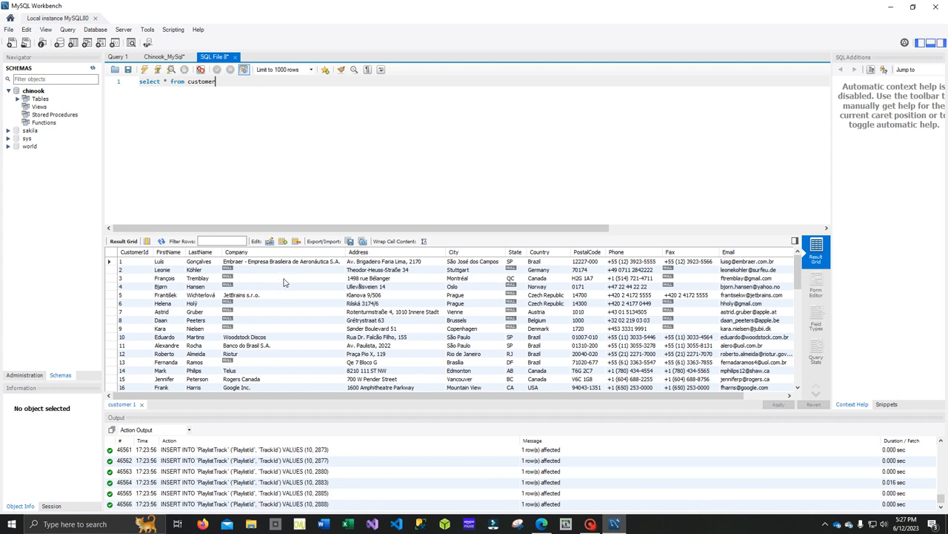
mouse_move(309, 309)
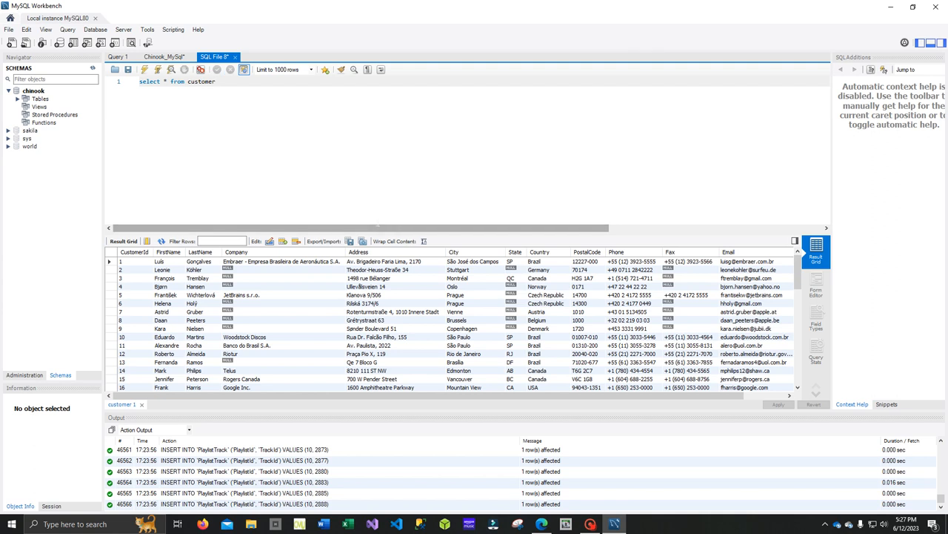
mouse_move(433, 247)
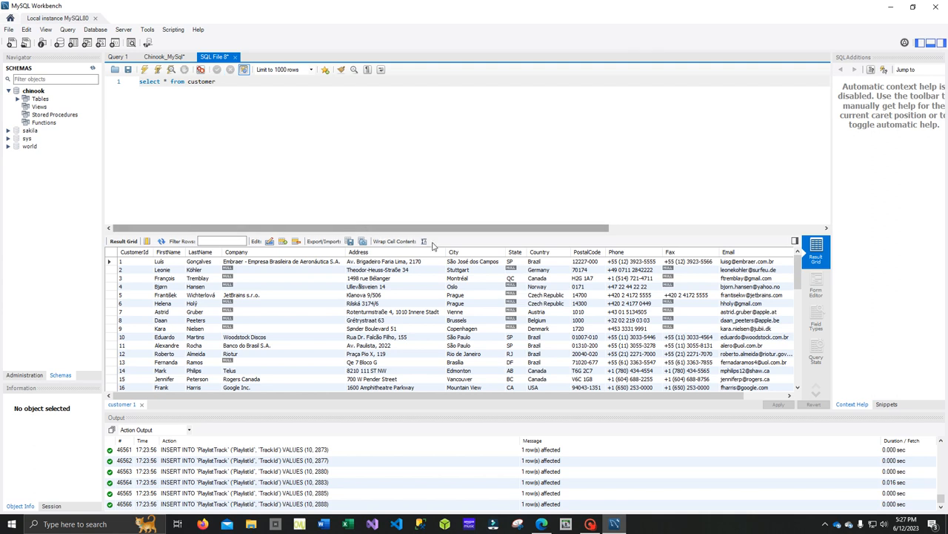
mouse_move(472, 235)
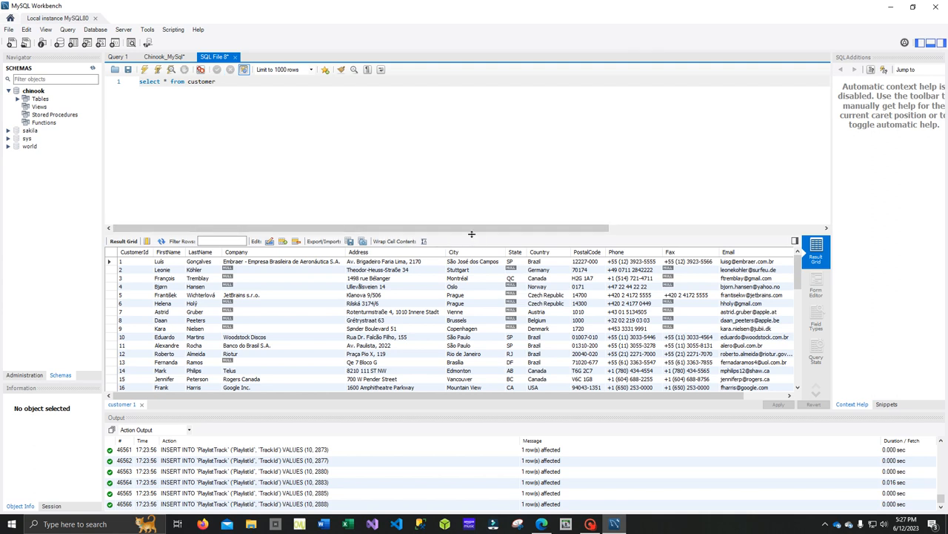
click(216, 81)
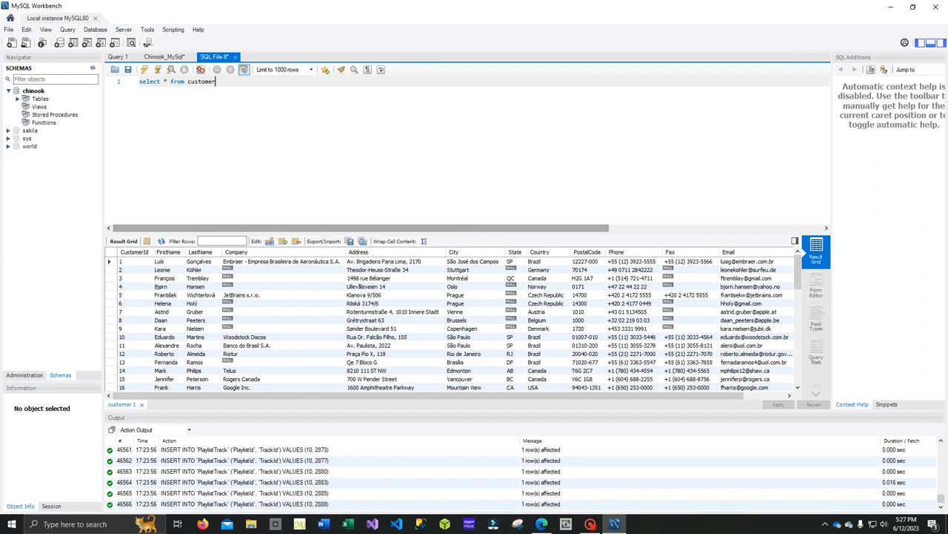
mouse_move(475, 236)
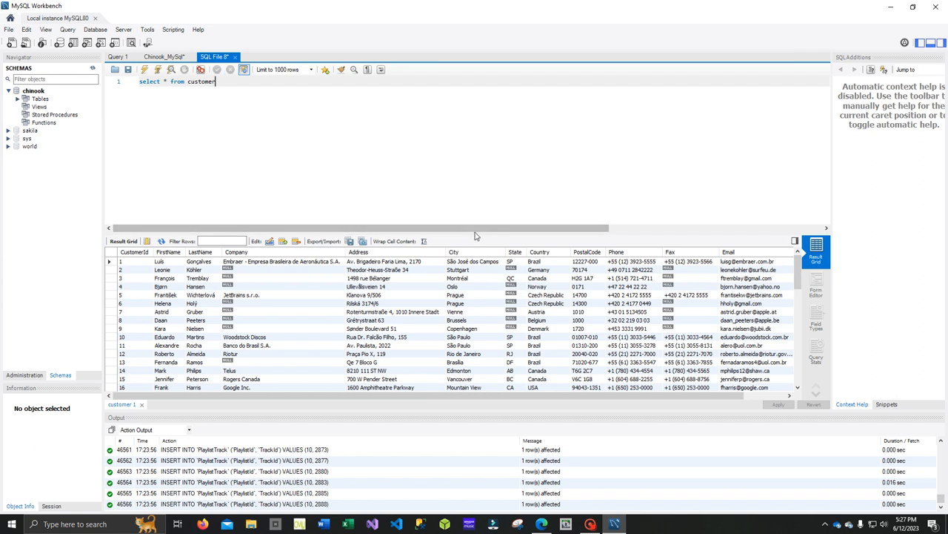
mouse_move(471, 234)
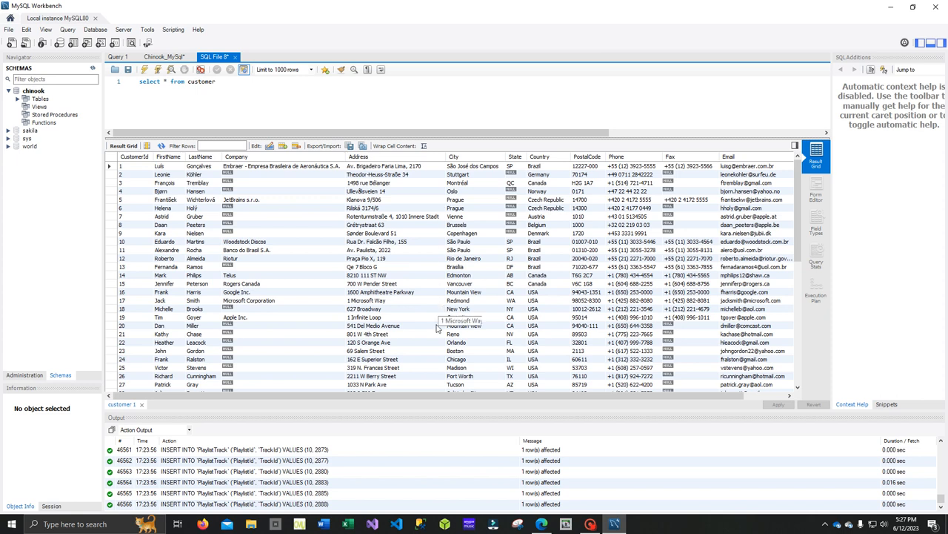
mouse_move(761, 466)
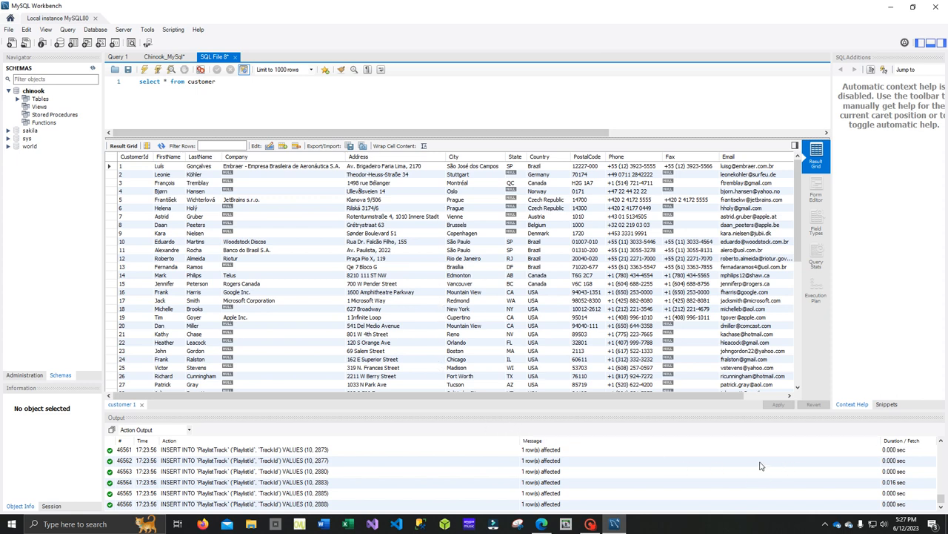
mouse_move(467, 429)
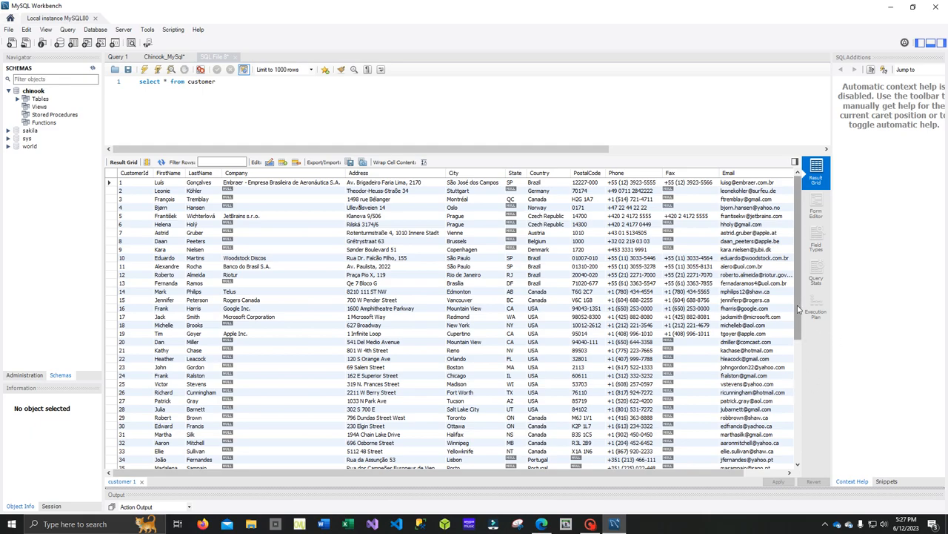
scroll(down, 3)
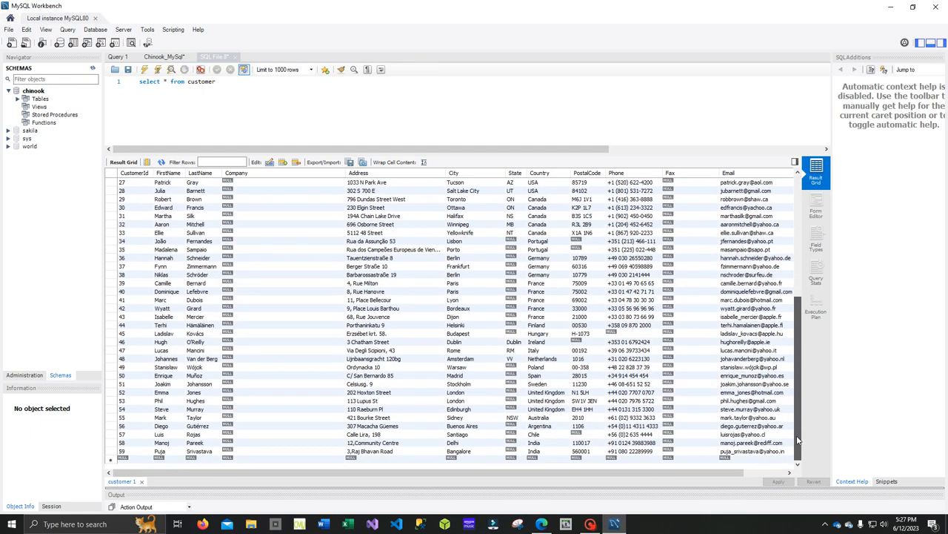
scroll(up, 3)
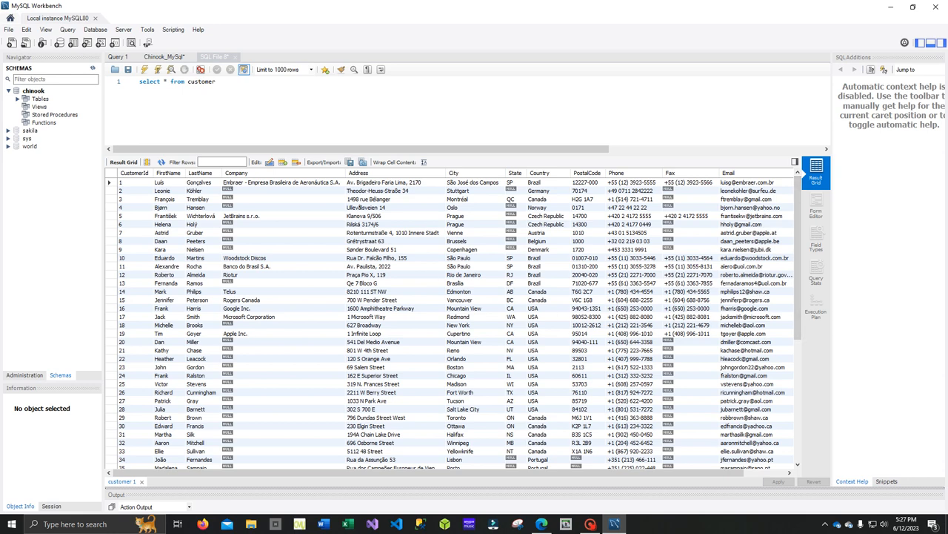
mouse_move(541, 232)
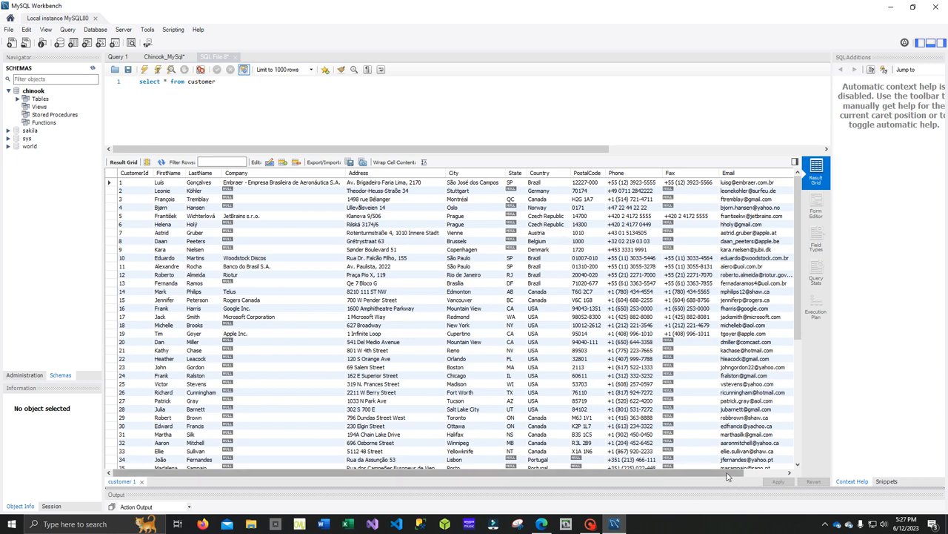
scroll(right, 3)
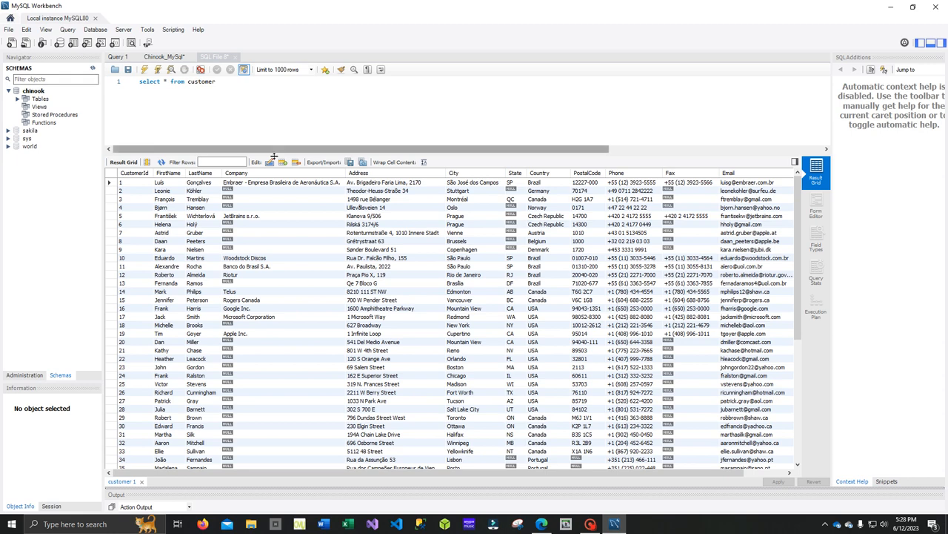
mouse_move(310, 169)
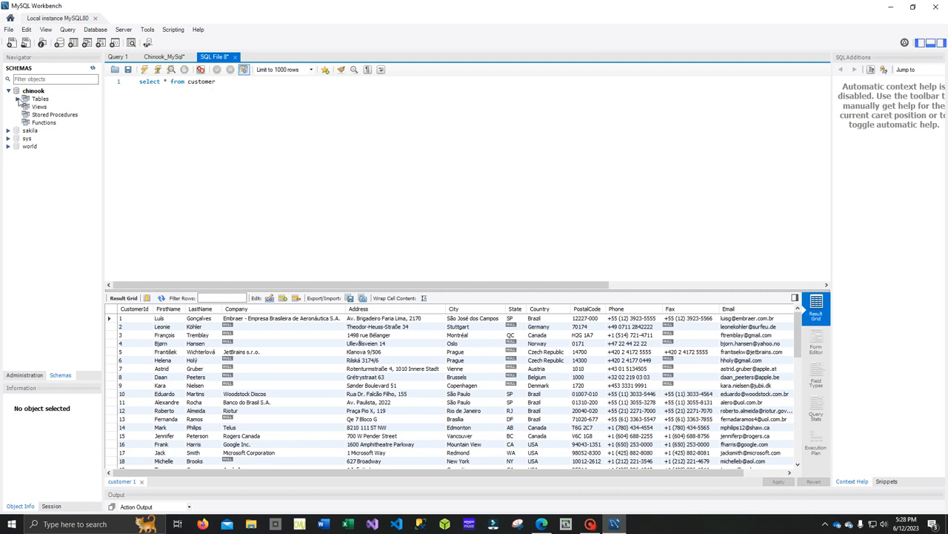
Step: Expand chinook Tables down to the customer table's columns, CustomerId through SupportRepId
click(40, 99)
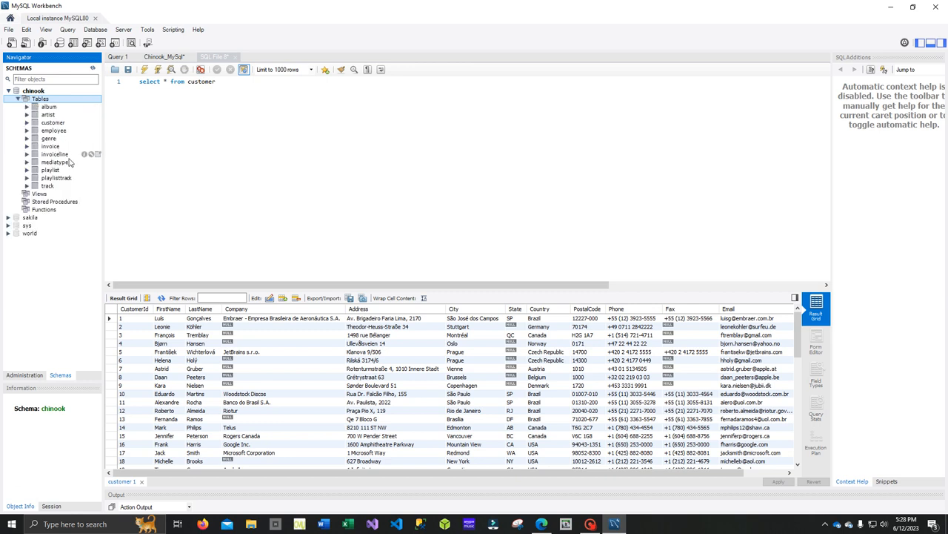
mouse_move(66, 122)
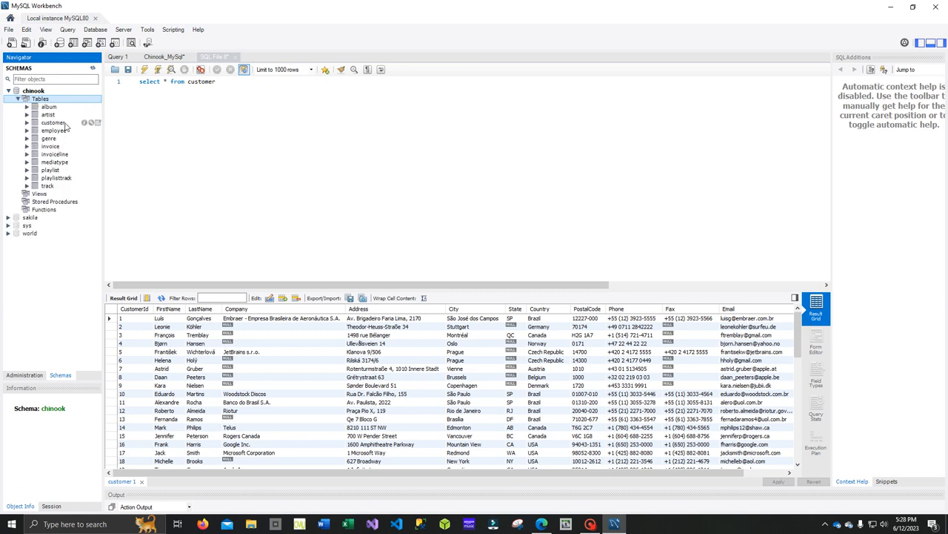
click(53, 122)
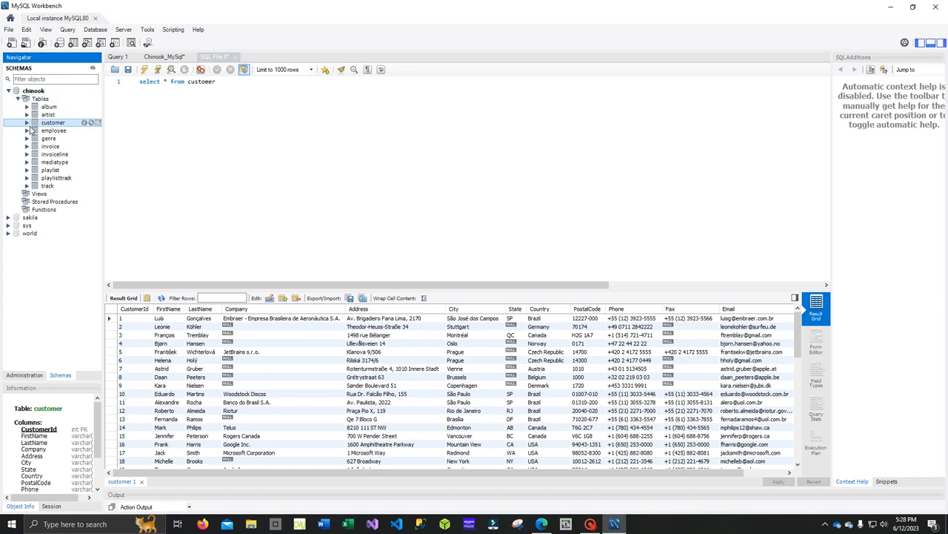
click(27, 123)
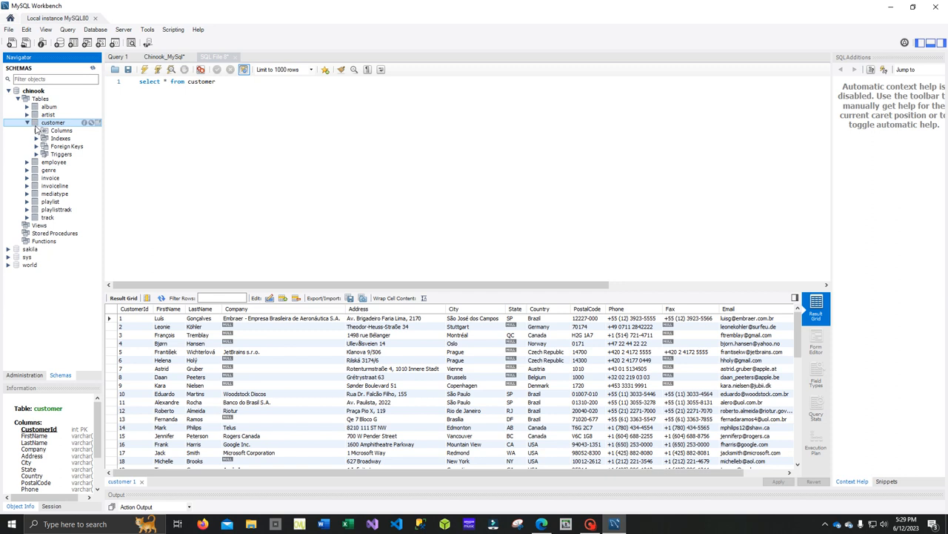
mouse_move(269, 383)
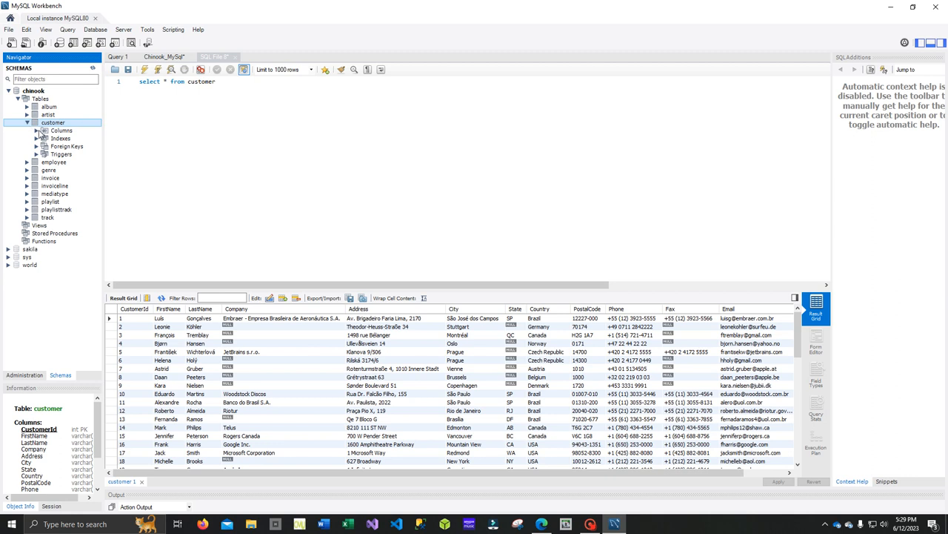
click(40, 131)
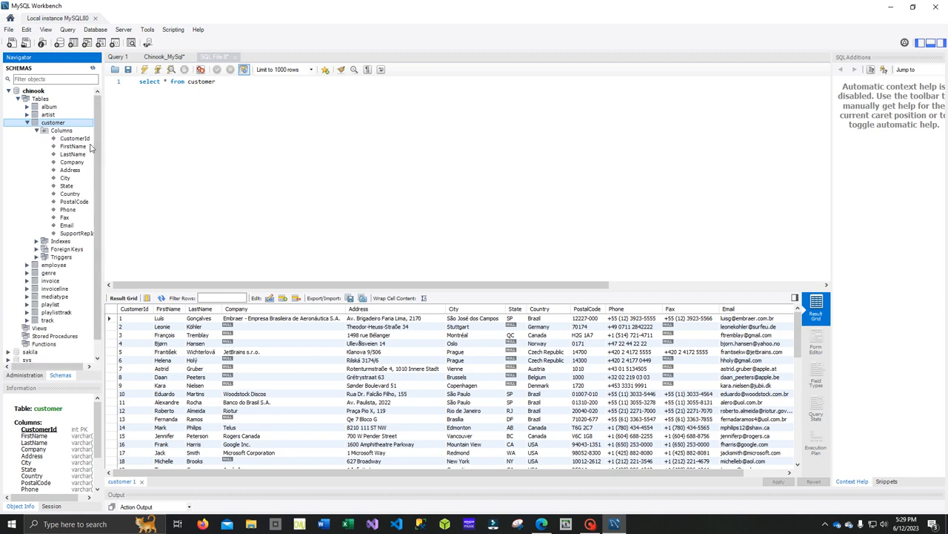
mouse_move(82, 176)
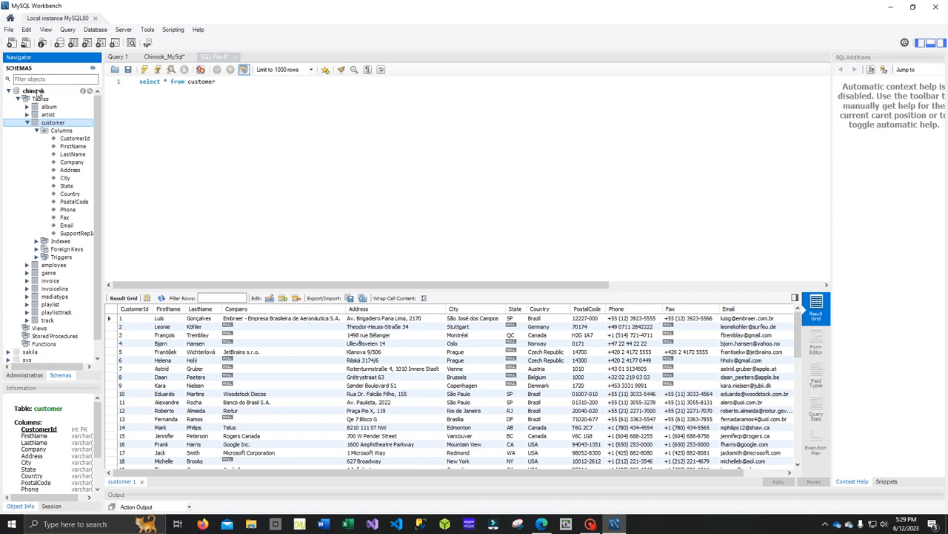
Step: Drop the chinook schema, leaving sakila, sys and world
right_click(33, 91)
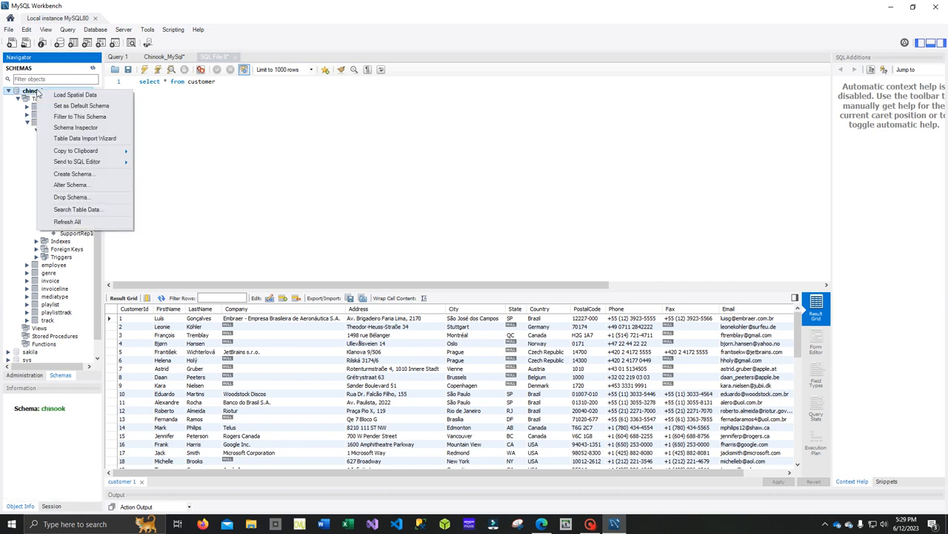
mouse_move(82, 105)
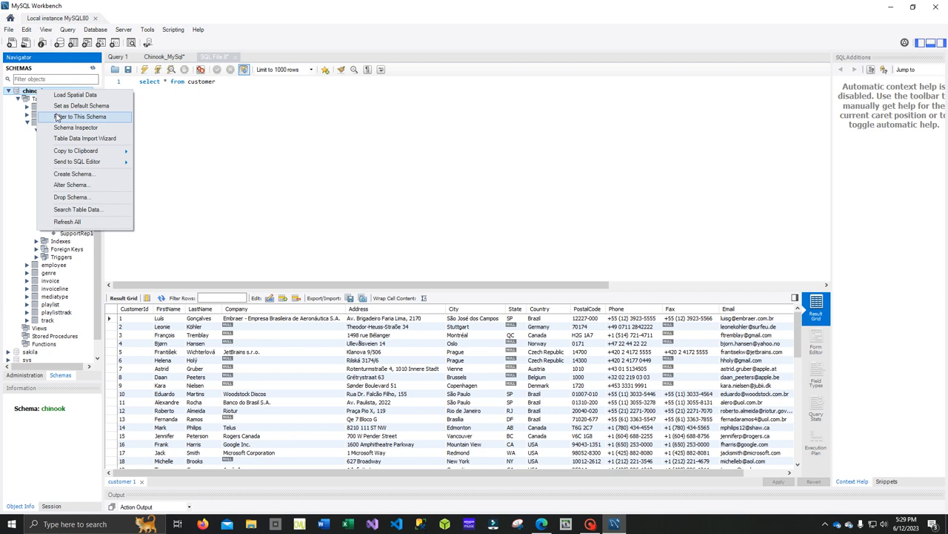
mouse_move(73, 174)
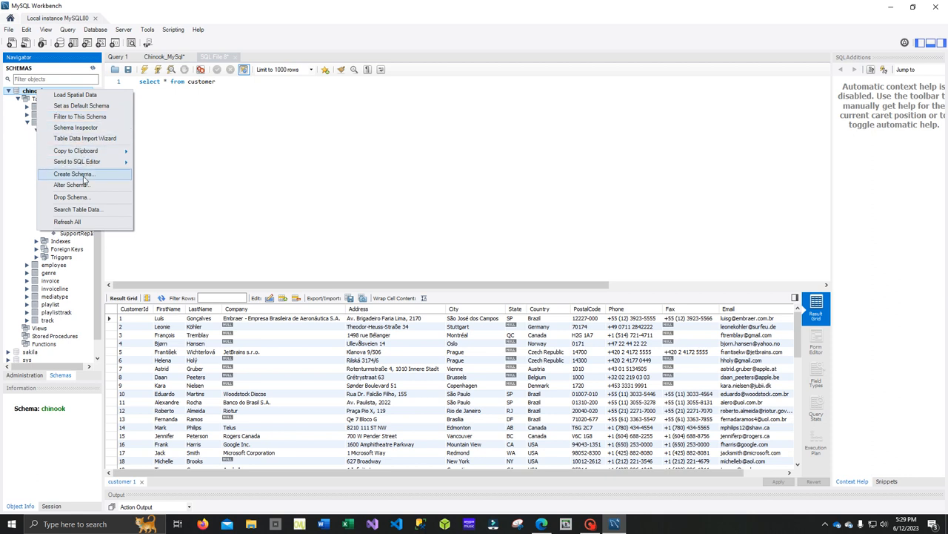
mouse_move(92, 197)
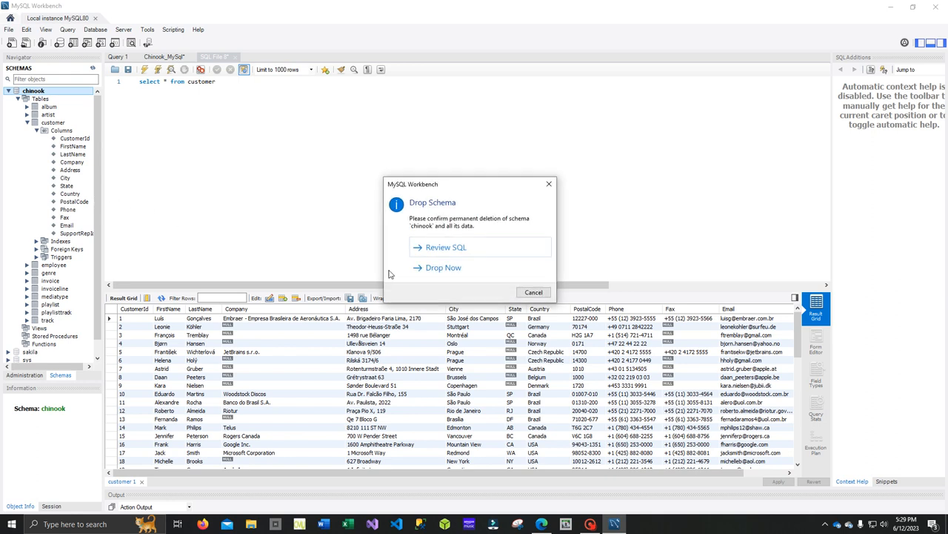
mouse_move(443, 267)
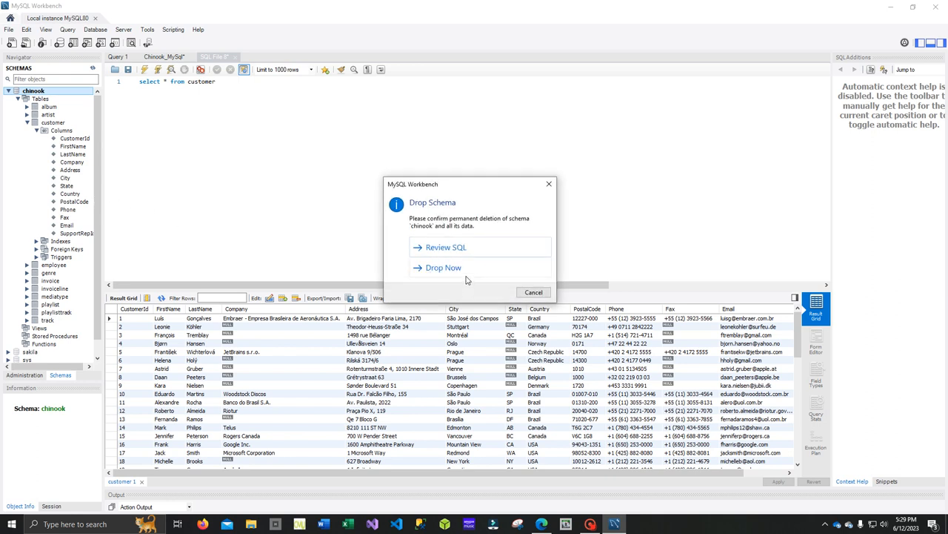
click(443, 266)
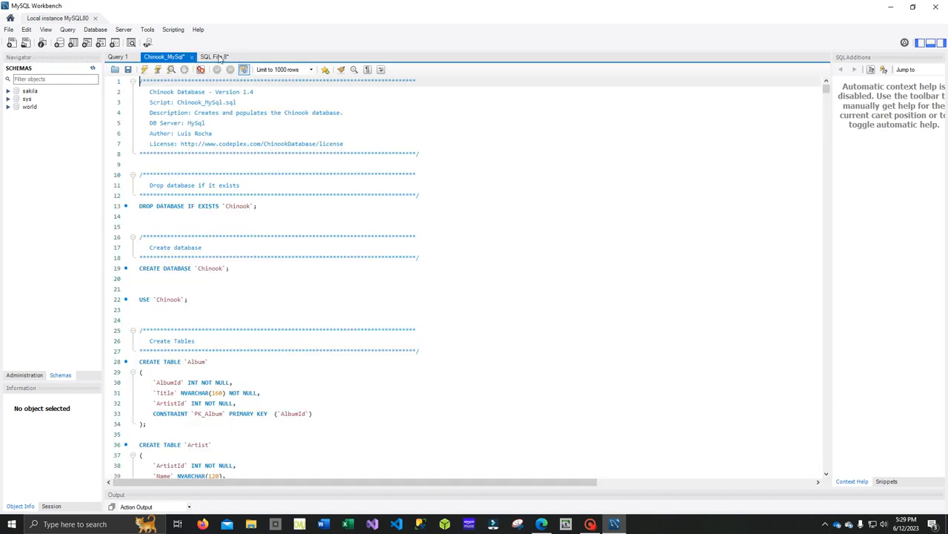
Step: Close the customer query and Chinook_MySql tabs without saving, leaving only Query 1
click(214, 56)
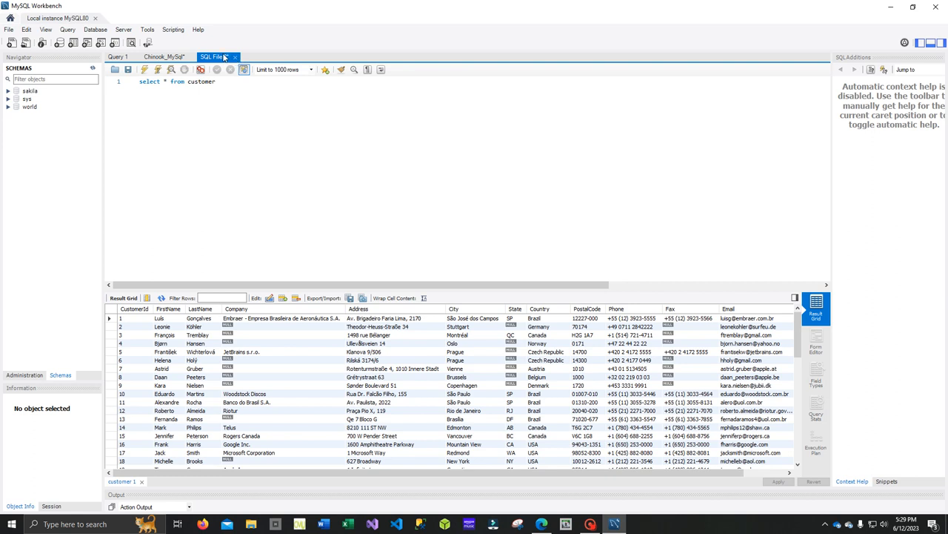
click(234, 56)
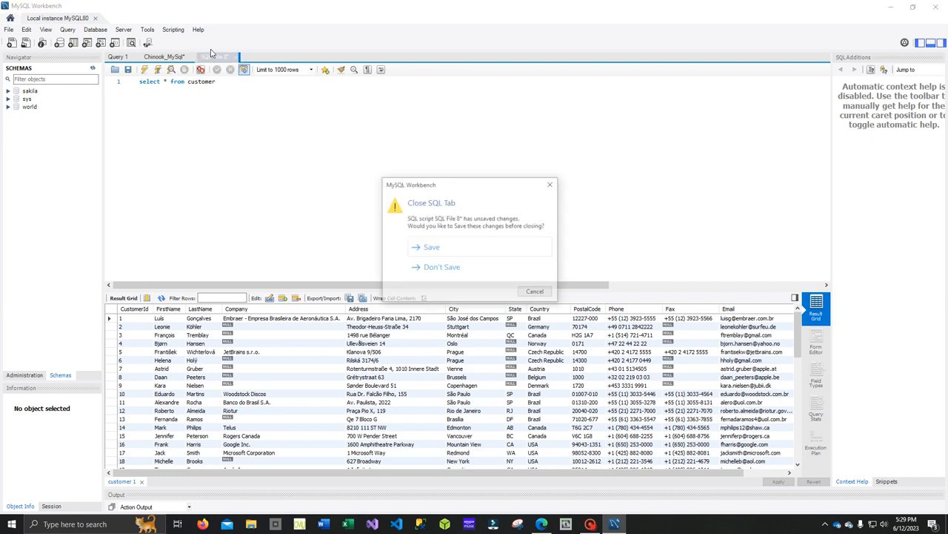
mouse_move(441, 268)
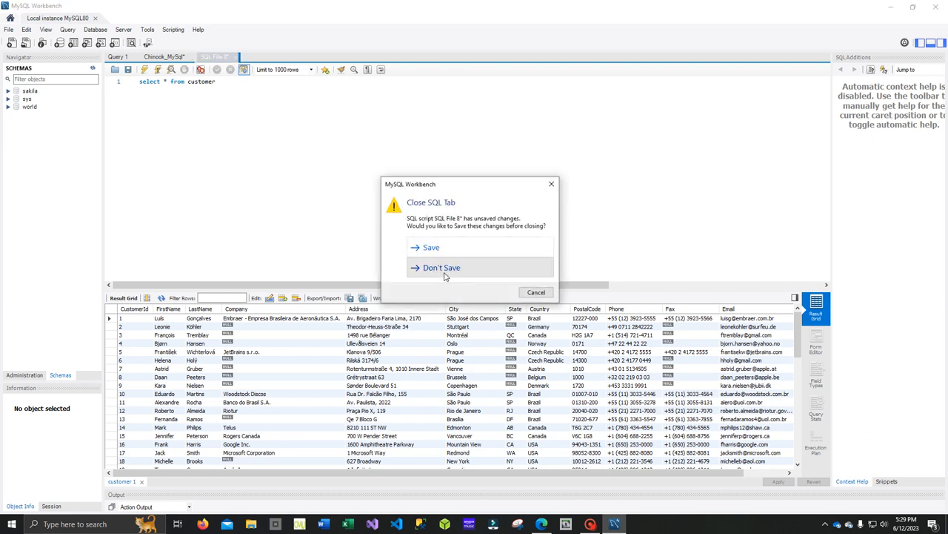
click(441, 267)
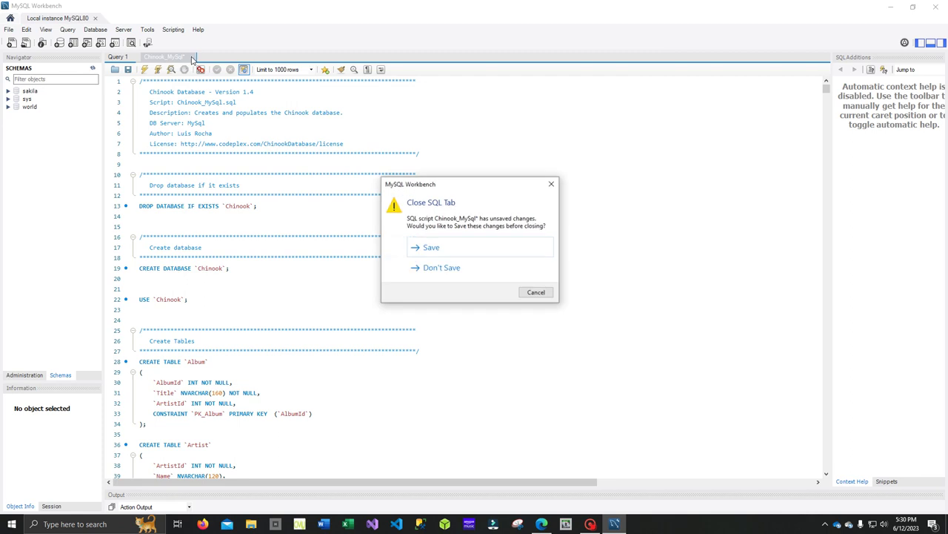
click(442, 267)
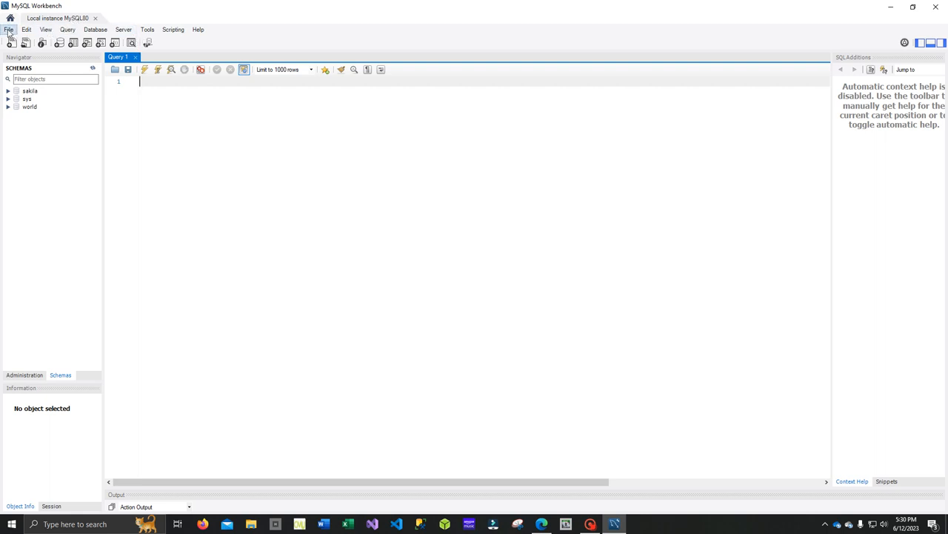
Step: Reopen Chinook_MySql.sql from the Desktop into a fresh editor tab
click(9, 30)
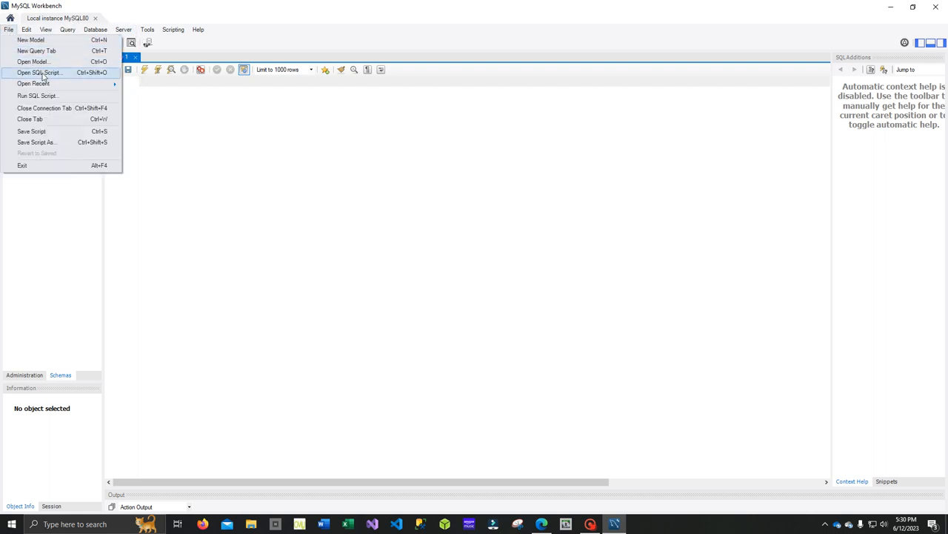
click(40, 72)
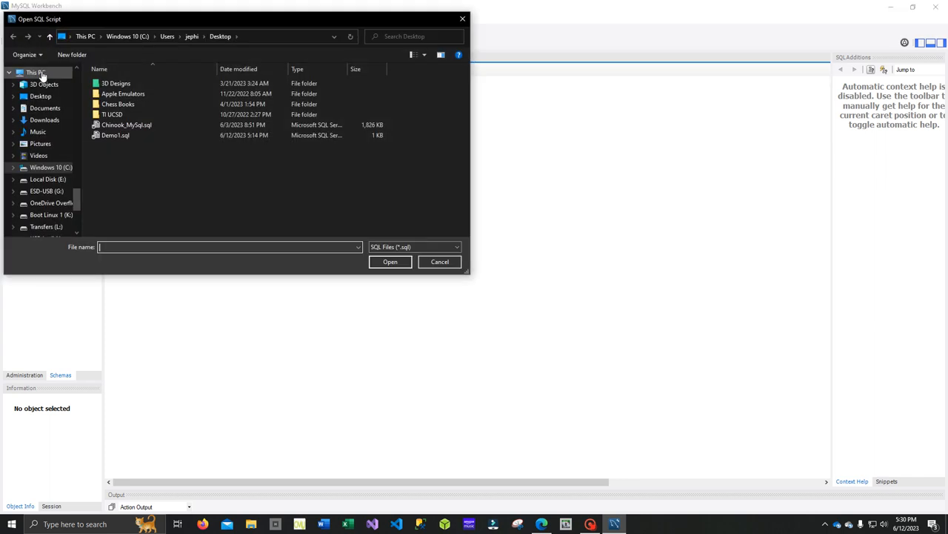
click(126, 125)
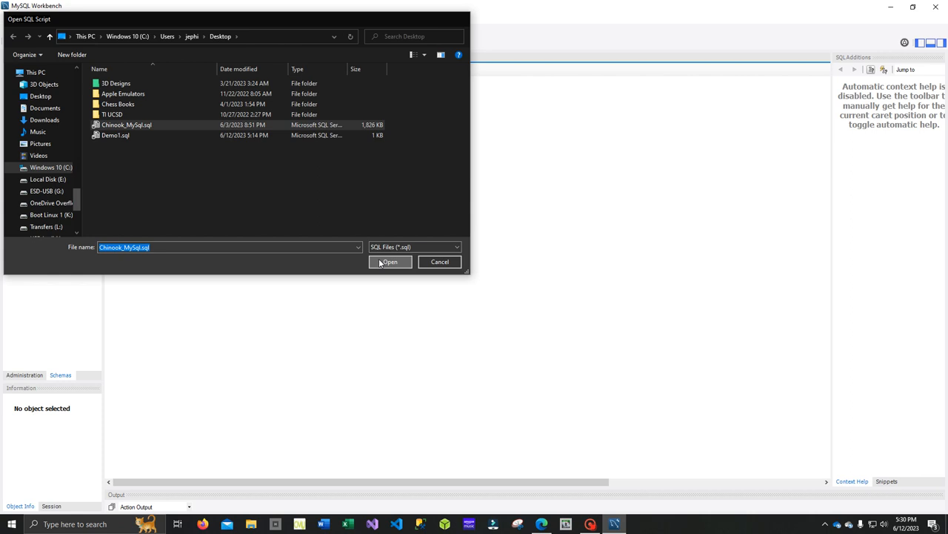
click(390, 262)
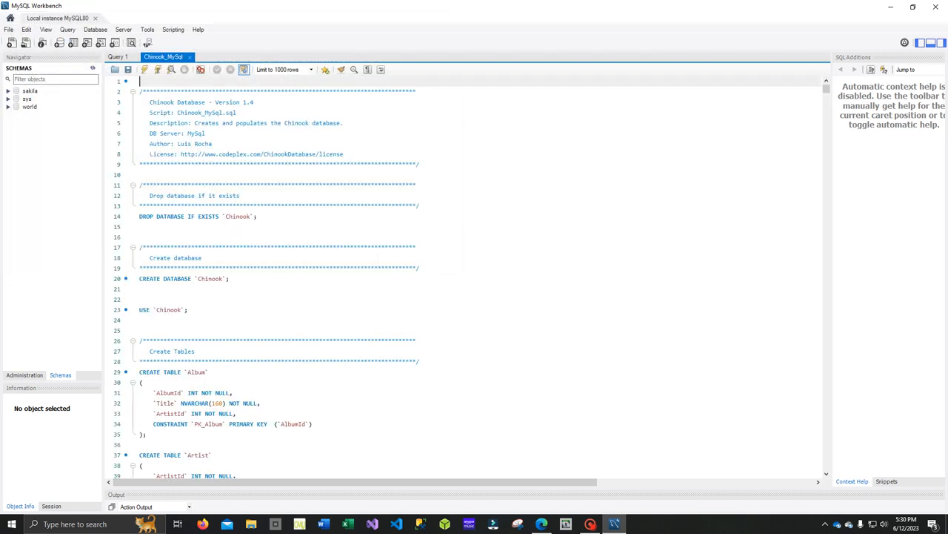
mouse_move(145, 69)
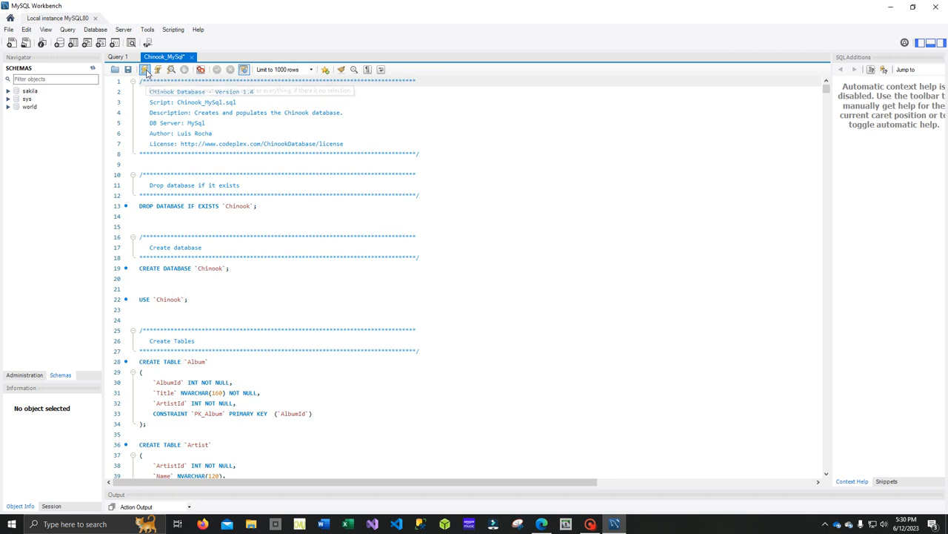
mouse_move(145, 69)
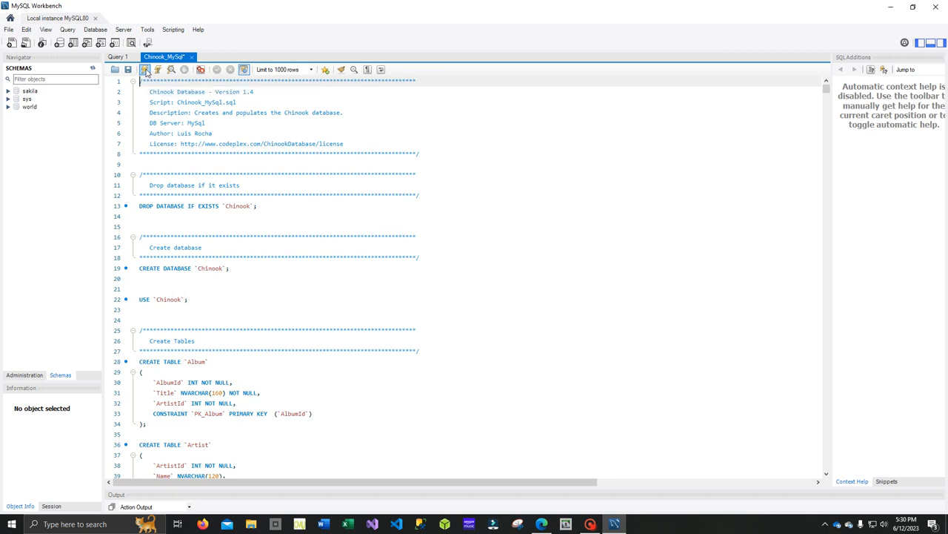
Step: Execute the full Chinook_MySql.sql script, then refresh the Schemas list to show chinook
click(145, 69)
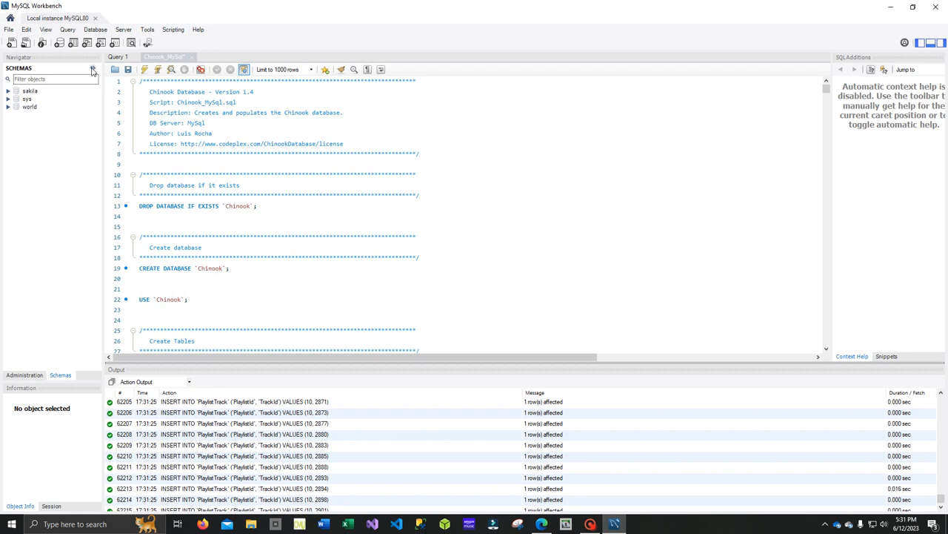
click(7, 90)
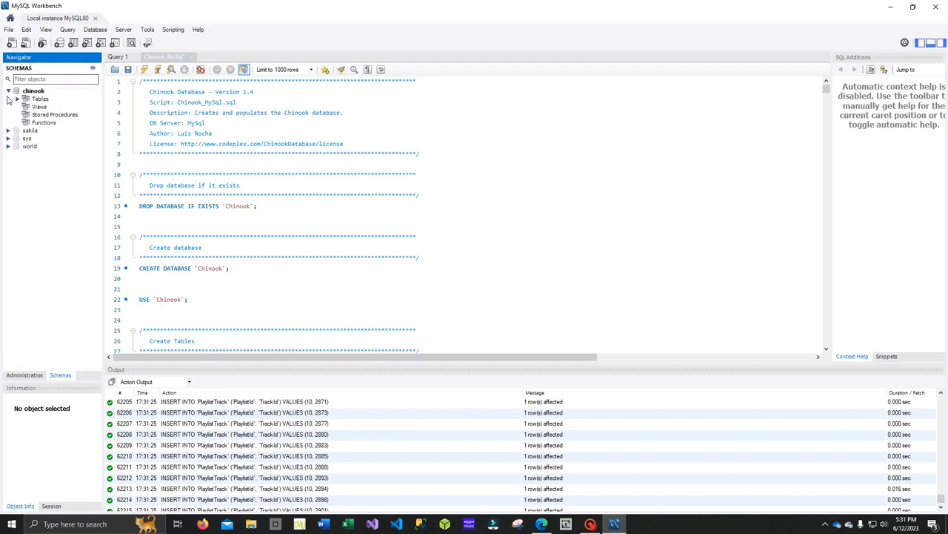